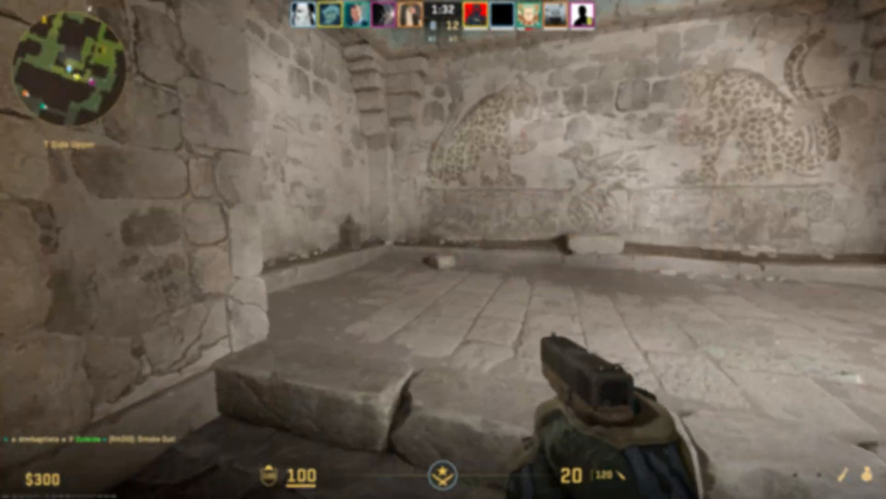
Step: Switch from the game to SteelSeries GG's Sonar mixer with the Mic settings panel showing
click(556, 488)
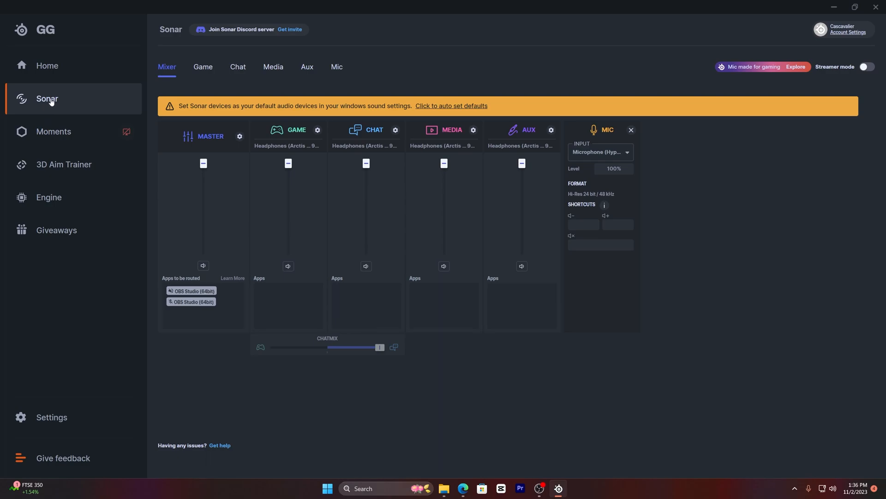
mouse_move(79, 154)
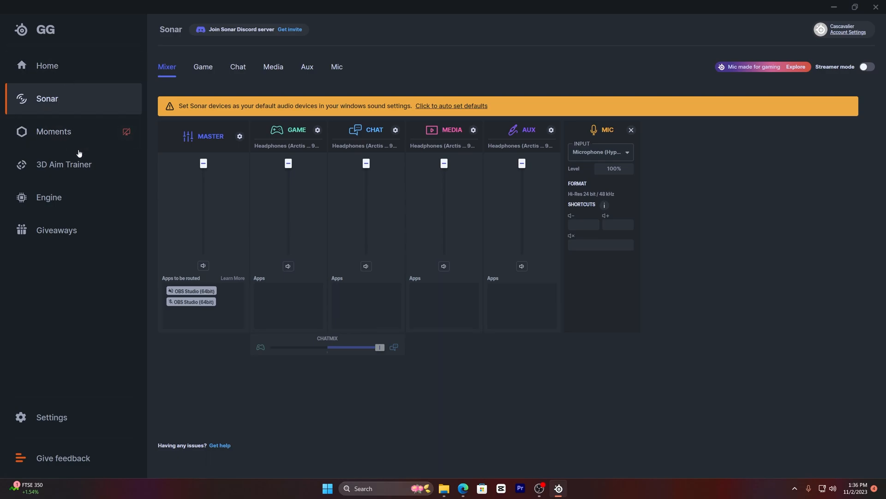
Step: Close the Mic channel's input settings, leaving the HyperX microphone with OBS Studio routed
click(630, 131)
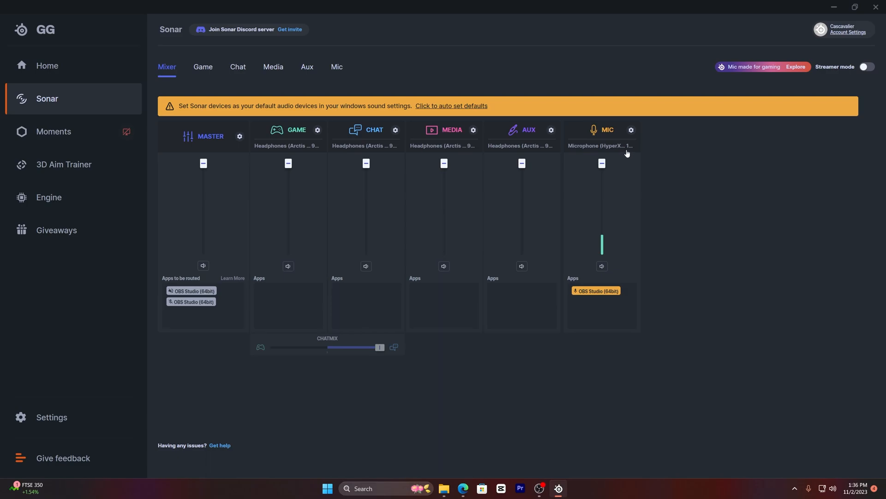
mouse_move(636, 205)
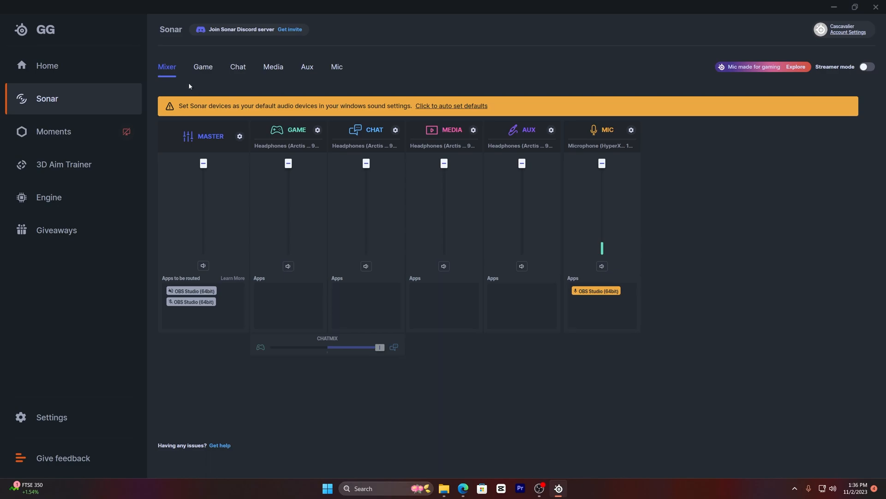
mouse_move(318, 77)
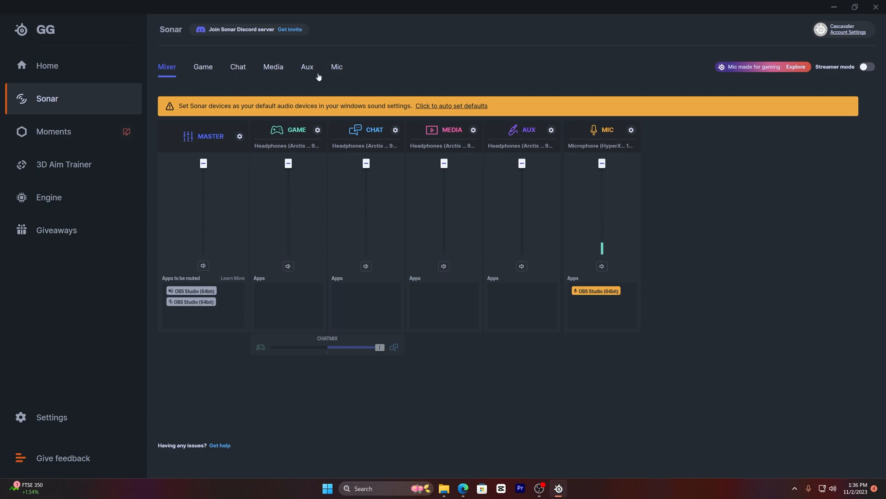
Step: Show the Sonar Mic page with the Alias Pro - Desk Stand equalizer, ClearCast and noise gate
click(336, 67)
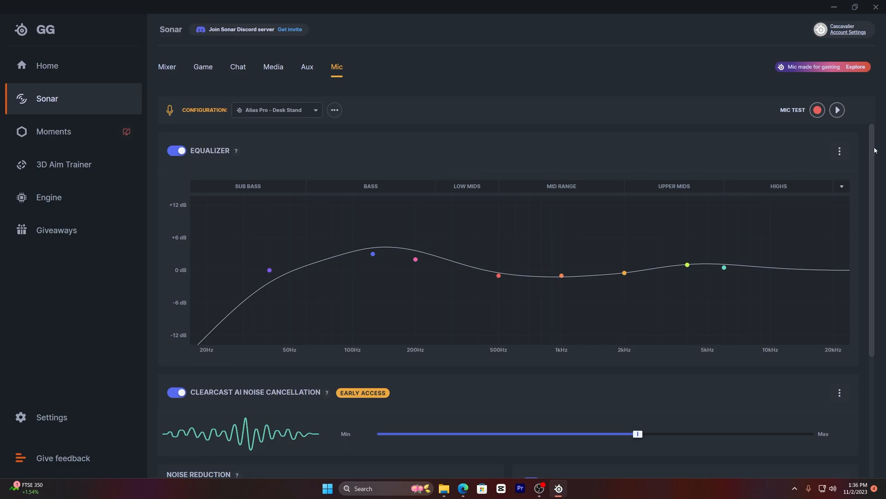
scroll(down, 3)
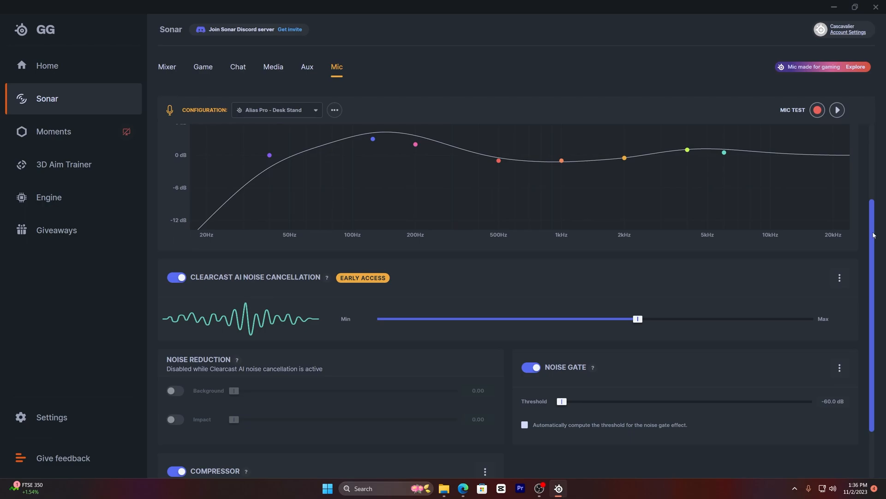
scroll(down, 3)
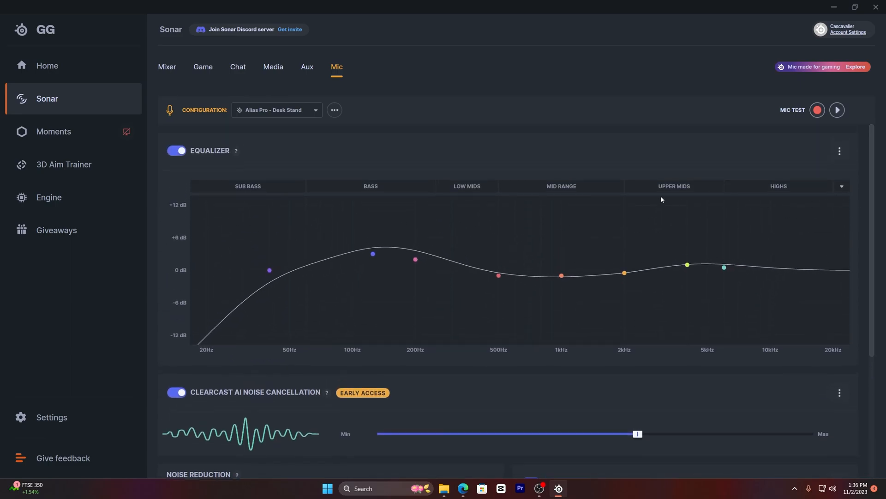
mouse_move(499, 154)
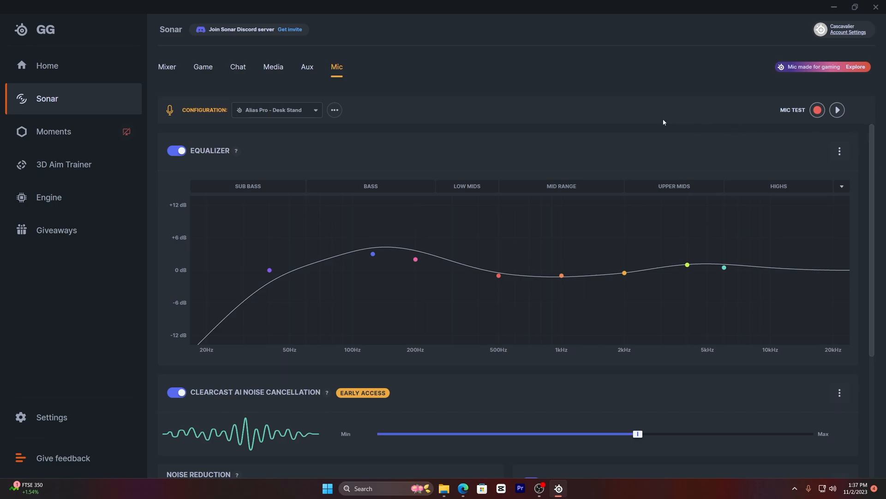
mouse_move(313, 101)
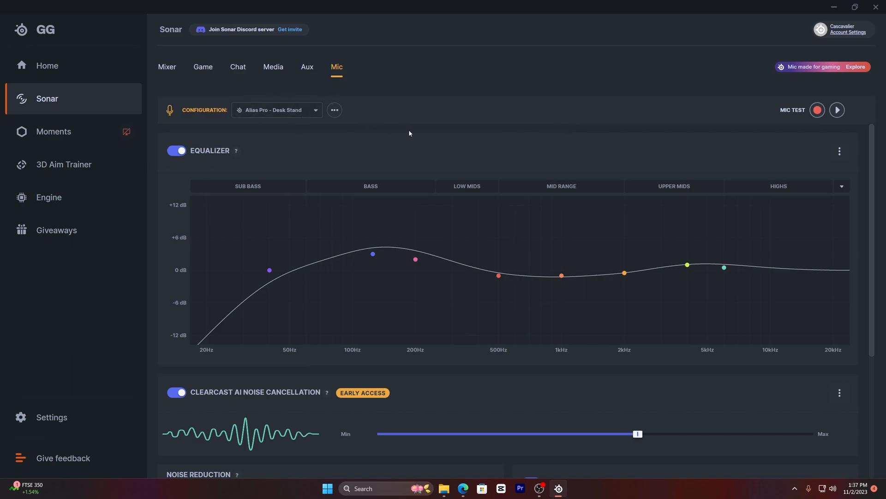
mouse_move(356, 128)
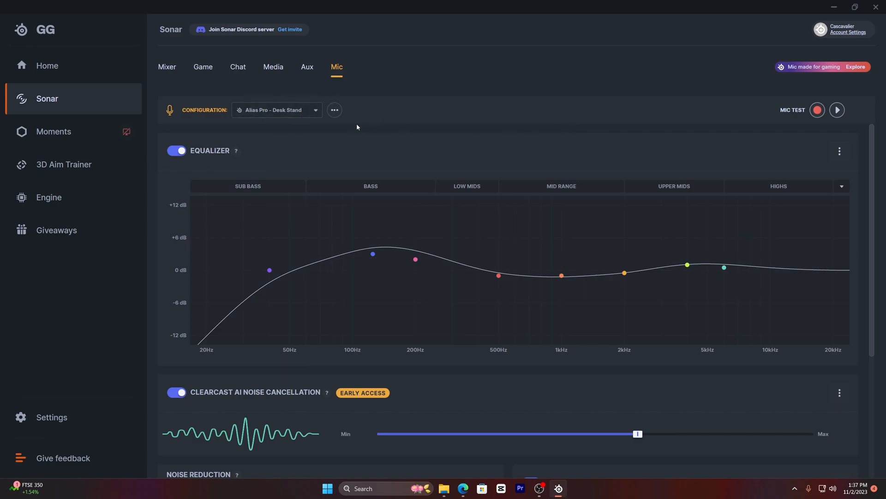
mouse_move(277, 110)
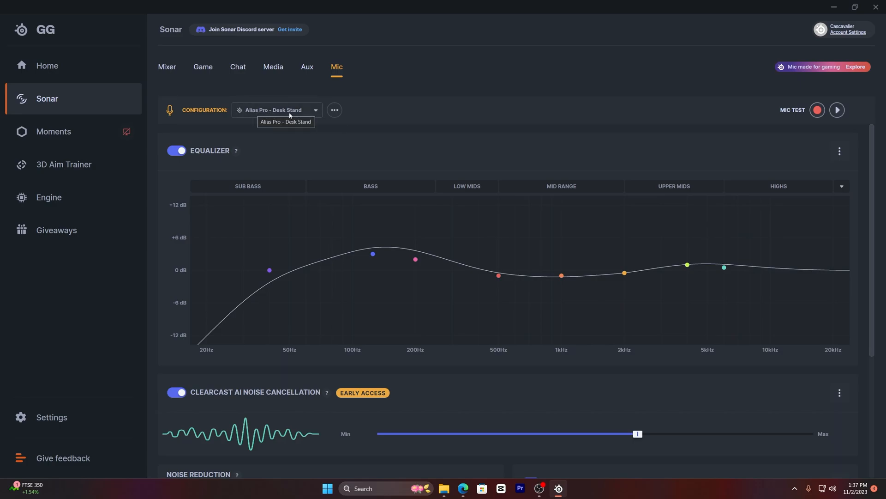
Step: Switch the mic configuration to the Default preset
click(276, 110)
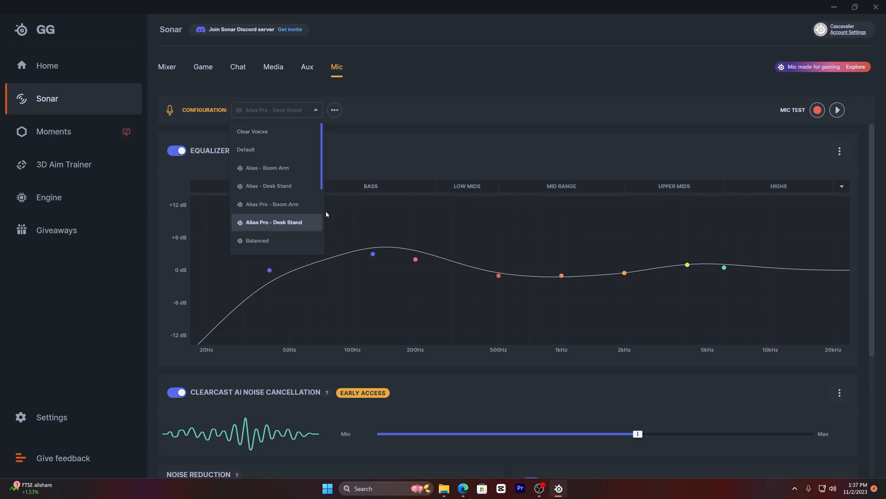
mouse_move(324, 153)
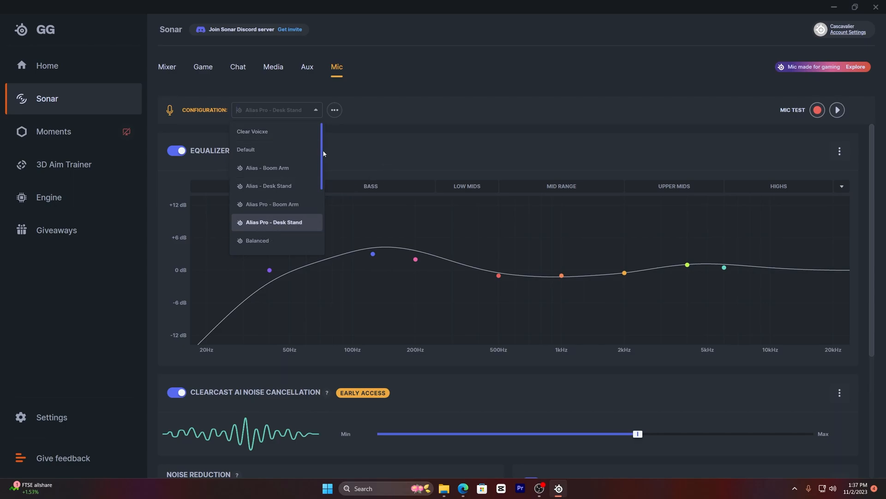
mouse_move(282, 224)
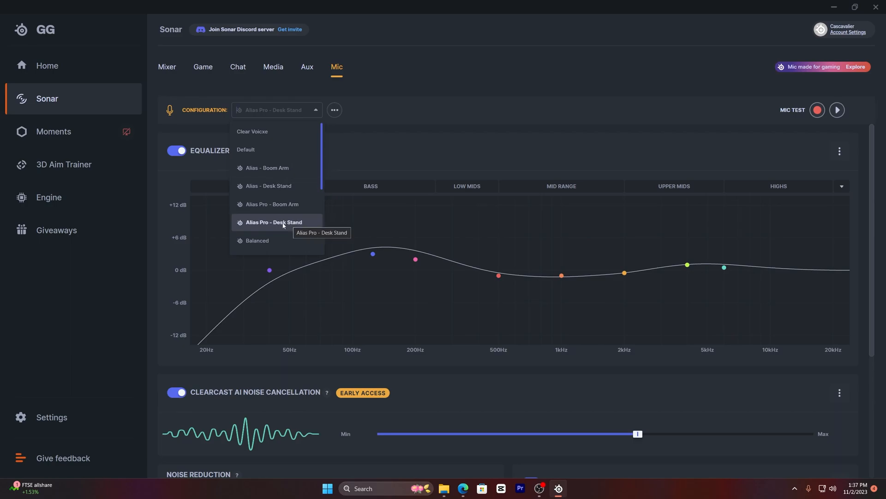
mouse_move(284, 215)
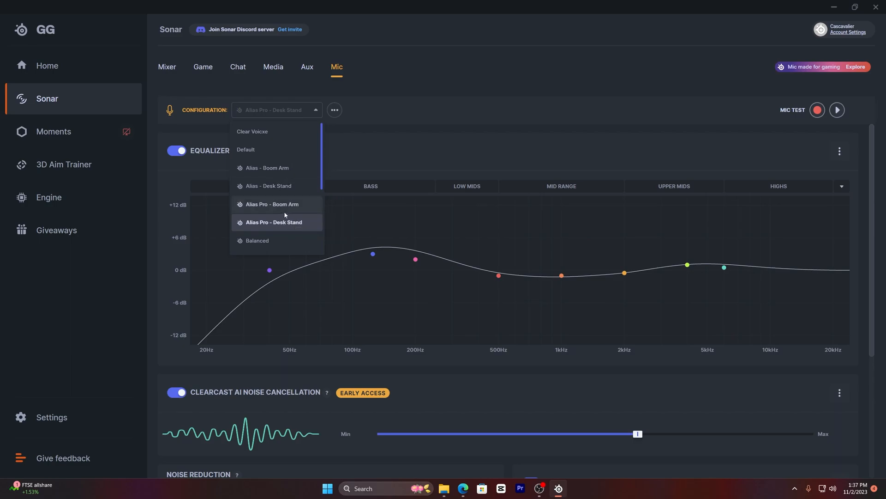
scroll(down, 3)
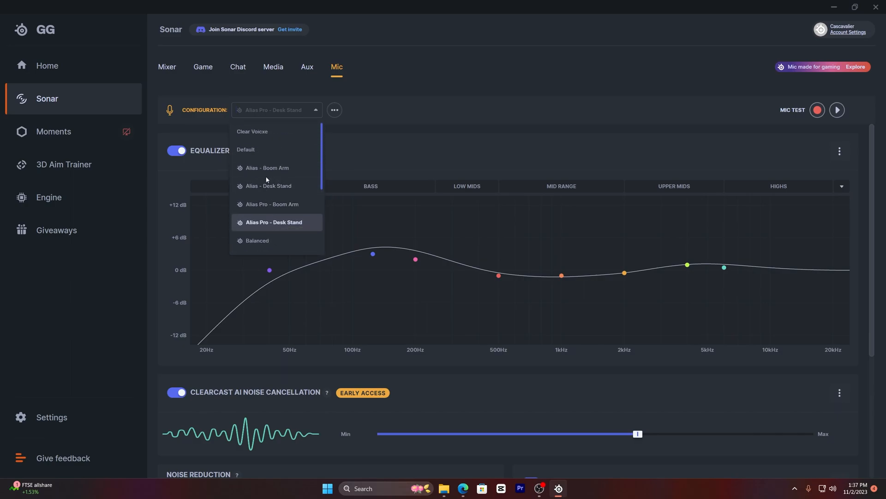
click(274, 221)
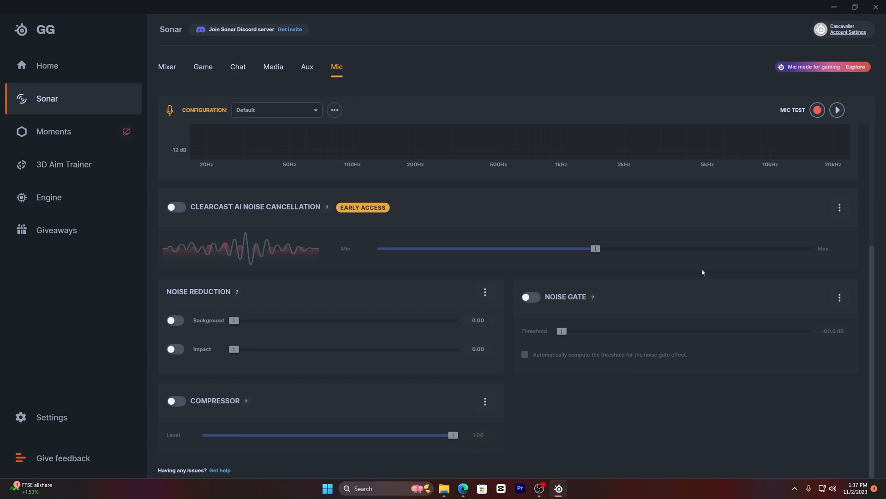
mouse_move(704, 274)
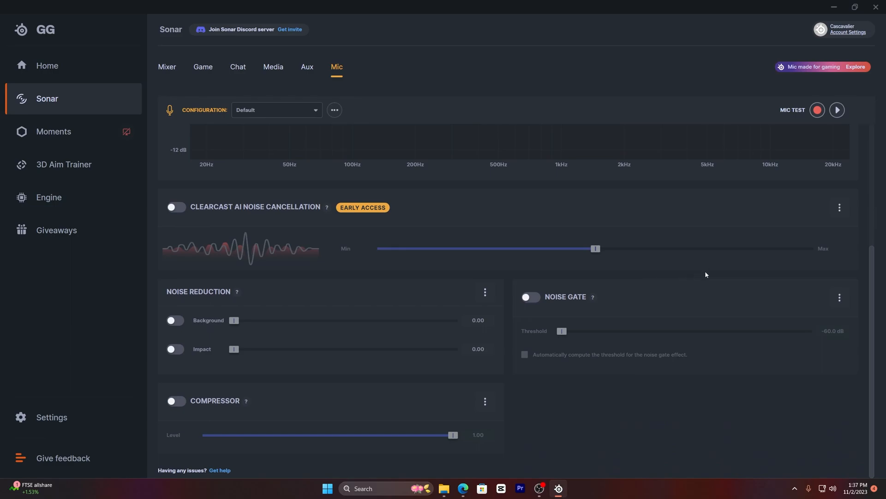
Step: Turn on the noise gate, compressor and ClearCast AI noise cancellation
click(530, 297)
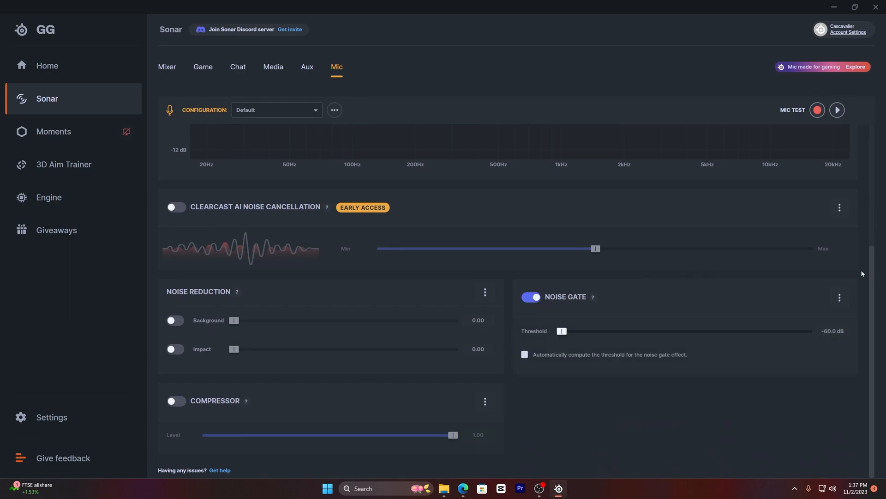
mouse_move(706, 304)
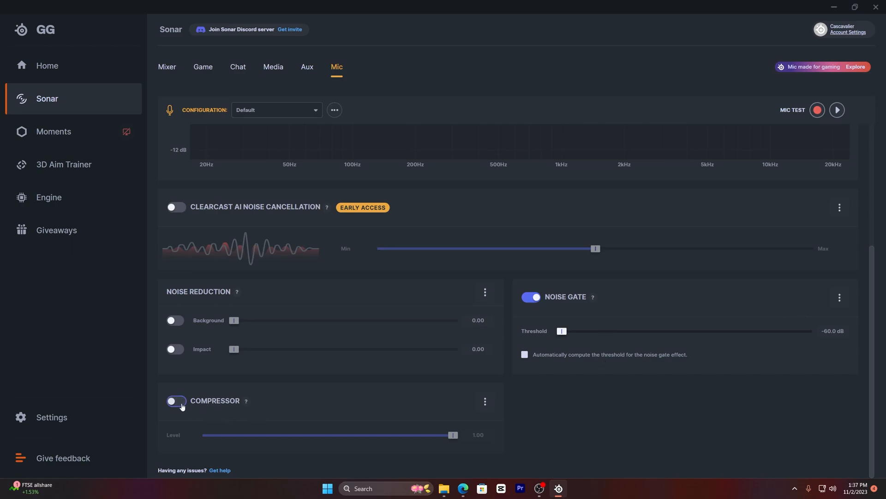
click(175, 401)
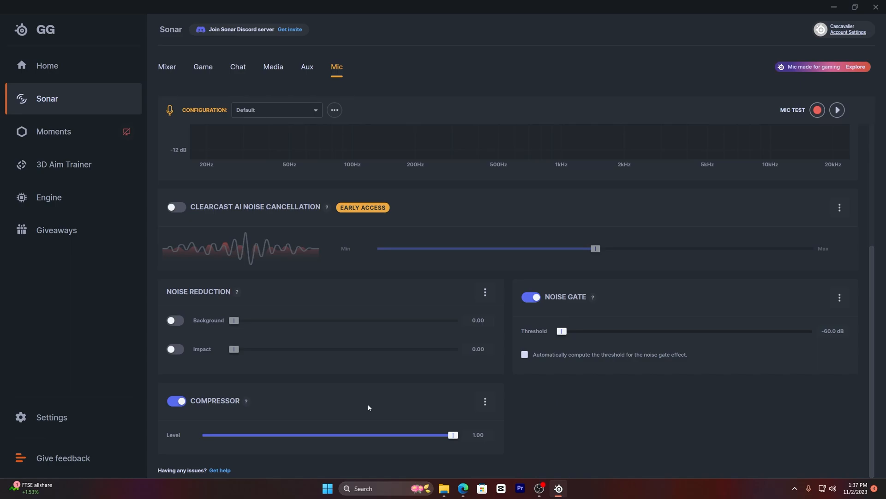
mouse_move(289, 401)
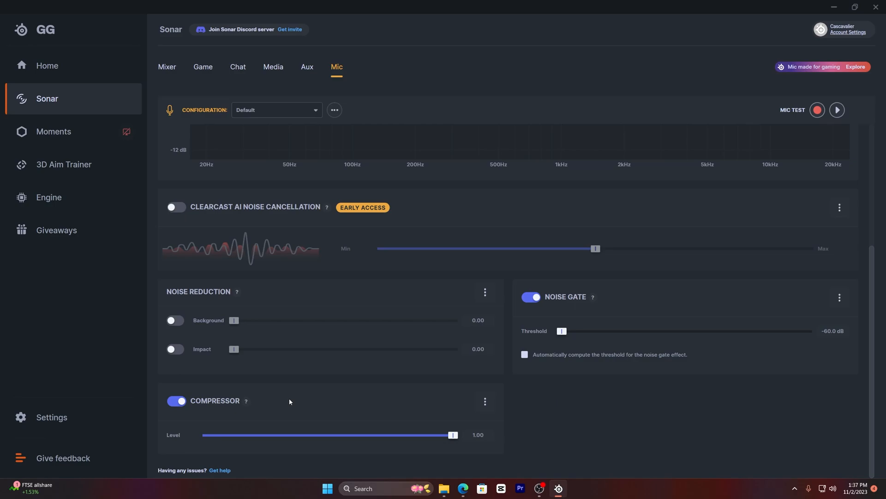
mouse_move(307, 397)
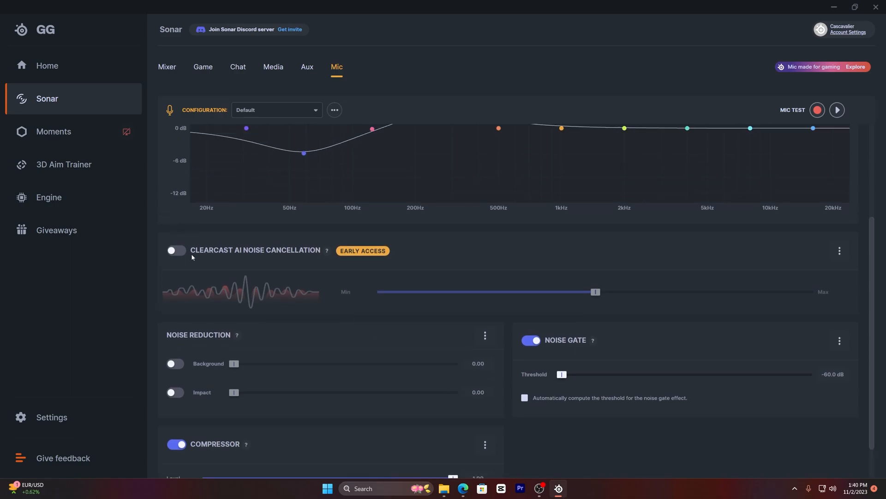
click(176, 250)
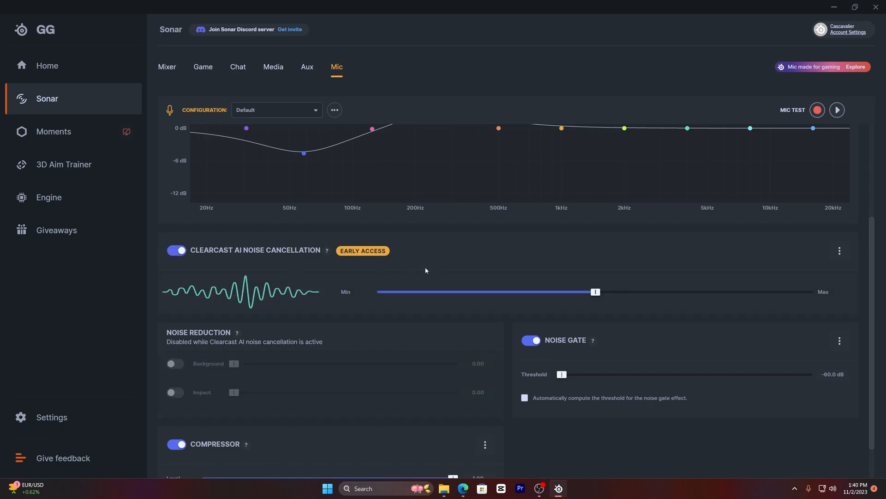
mouse_move(213, 371)
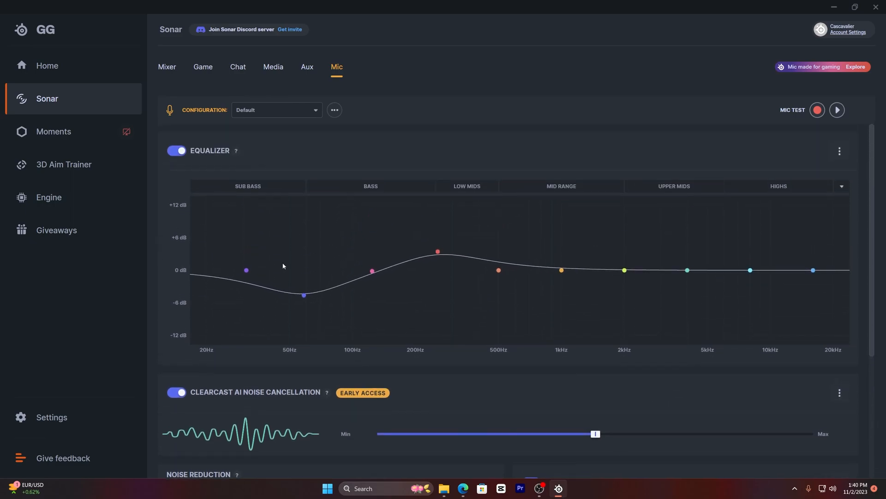
Step: Try the Clear Voice and Alias - Boom Arm presets, then apply Alias - Desk Stand
click(276, 110)
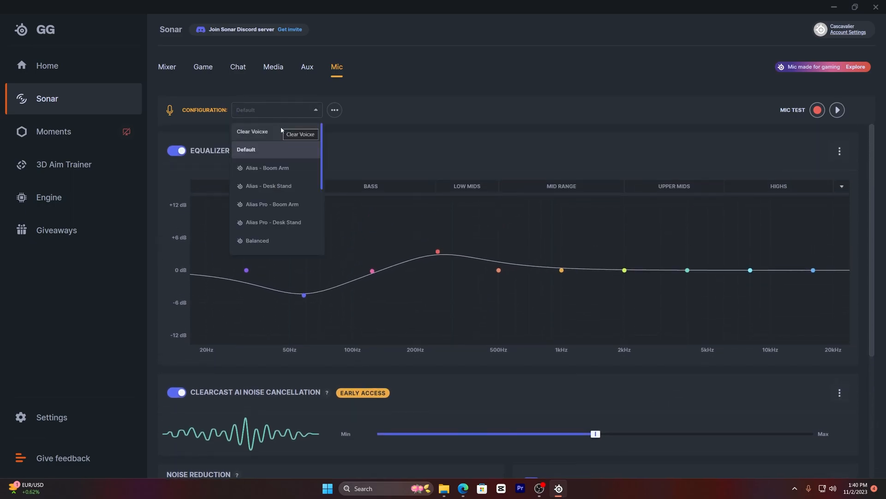
click(252, 131)
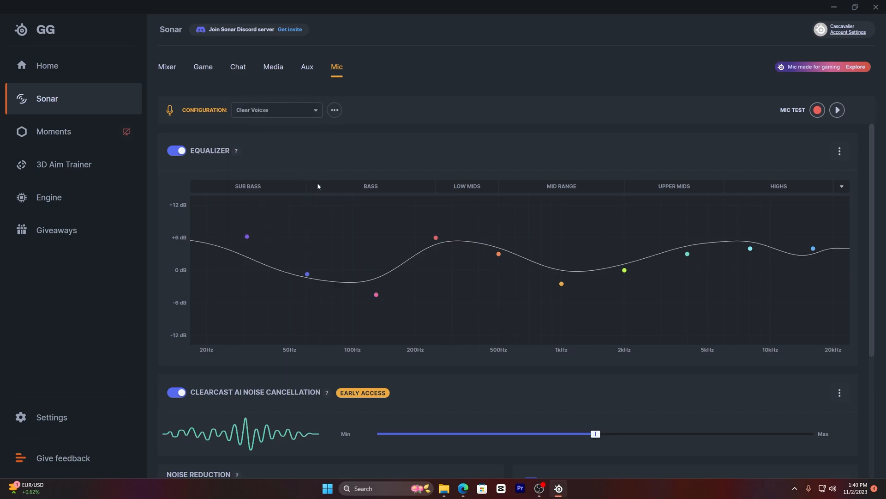
mouse_move(294, 150)
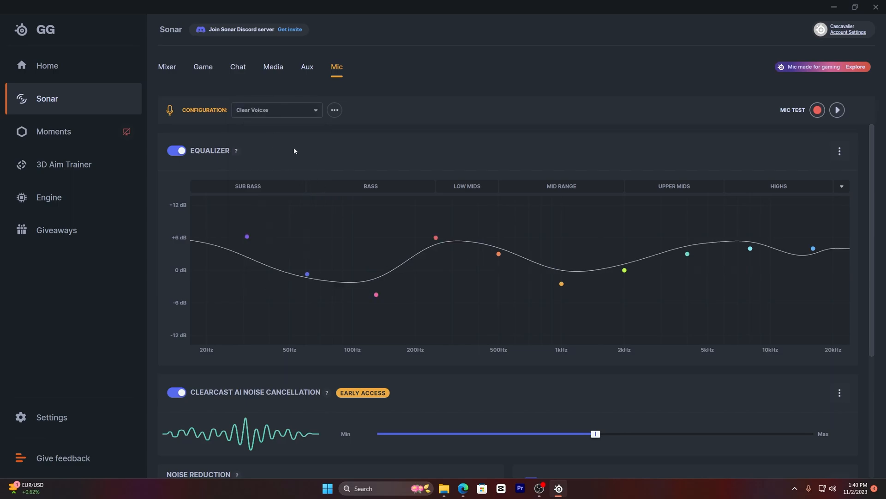
mouse_move(311, 123)
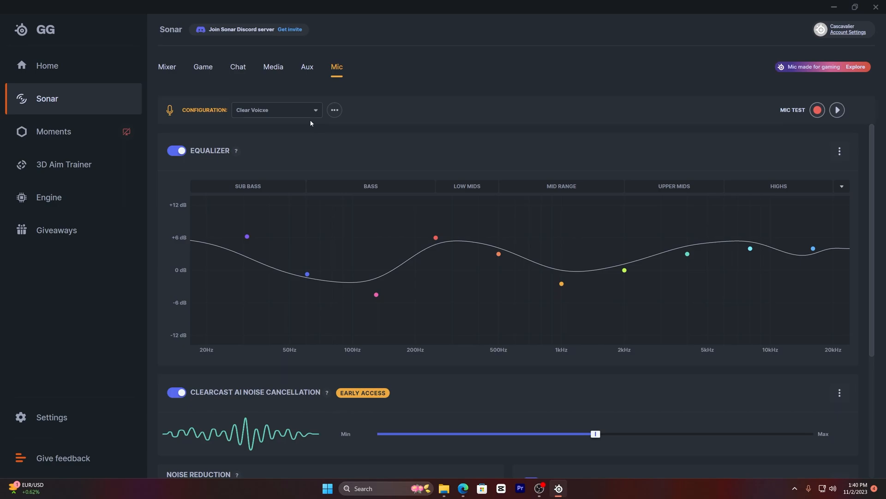
click(276, 110)
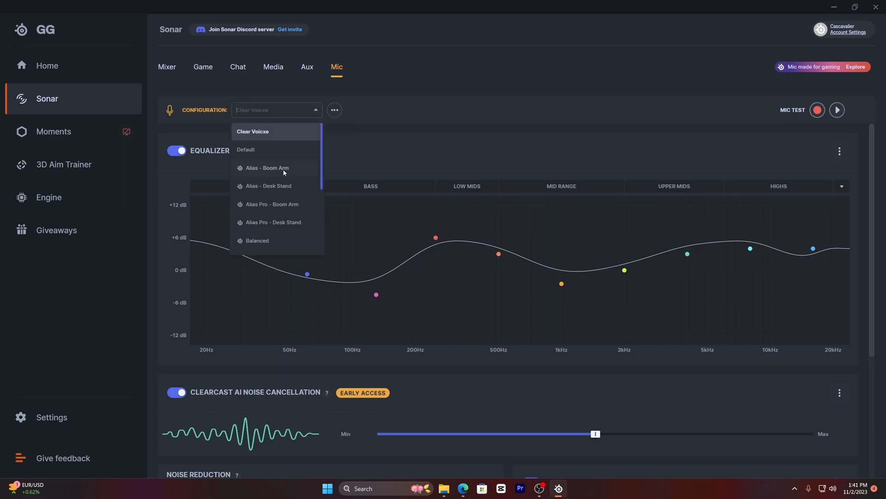
click(266, 168)
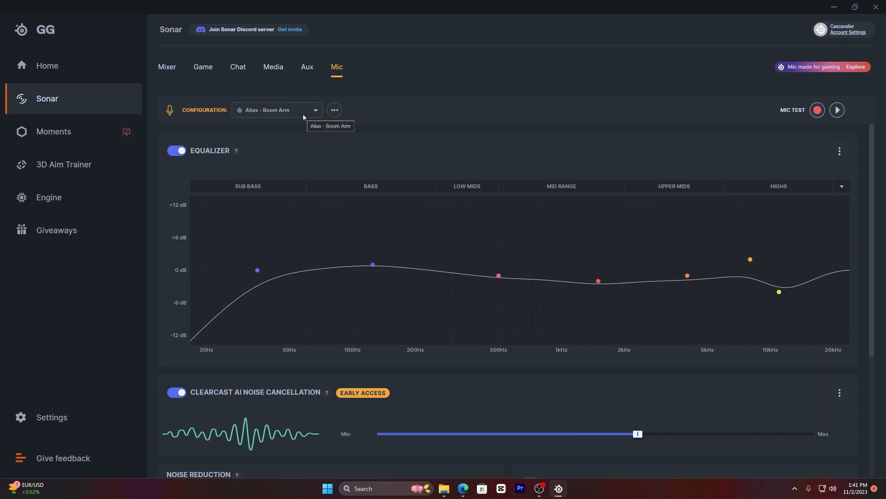
click(327, 118)
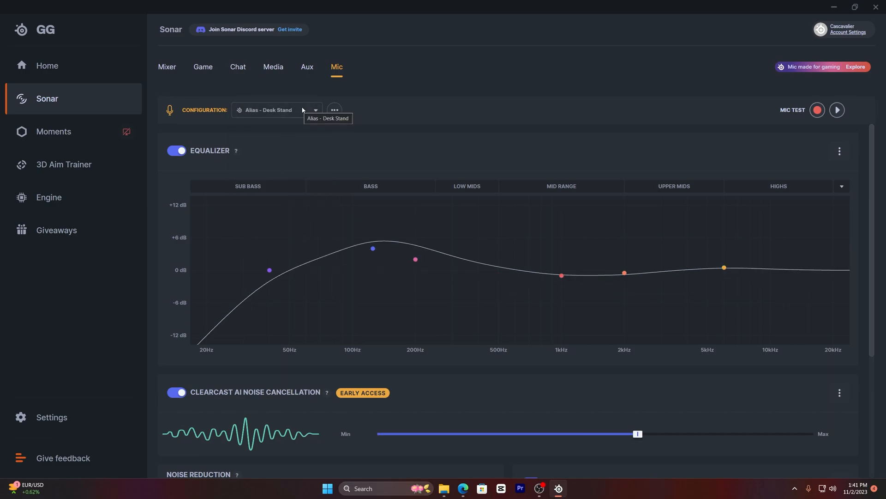
click(313, 109)
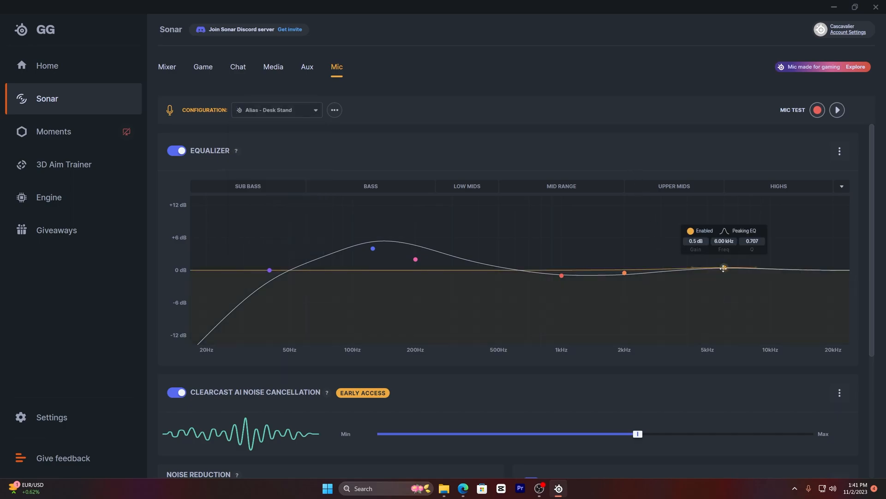
Step: Pull the 6 kHz equalizer band slightly below zero, to about -0.4 dB
drag(723, 267, 726, 266)
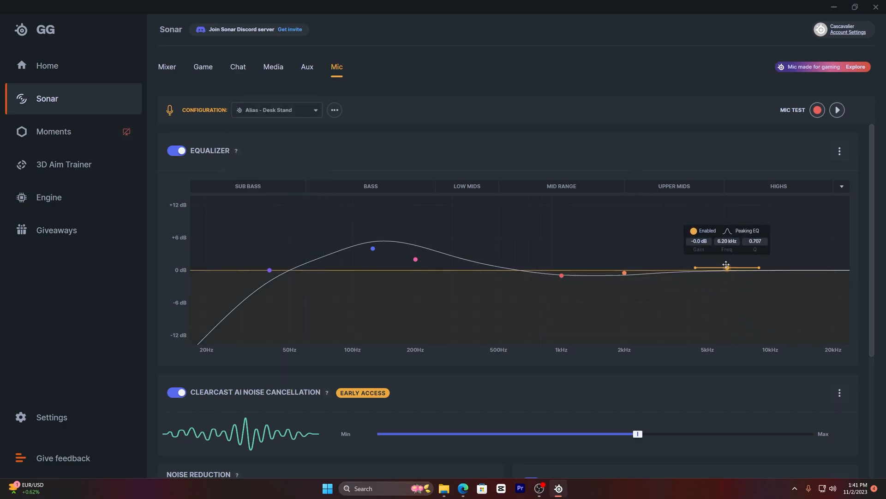
drag(727, 267, 727, 272)
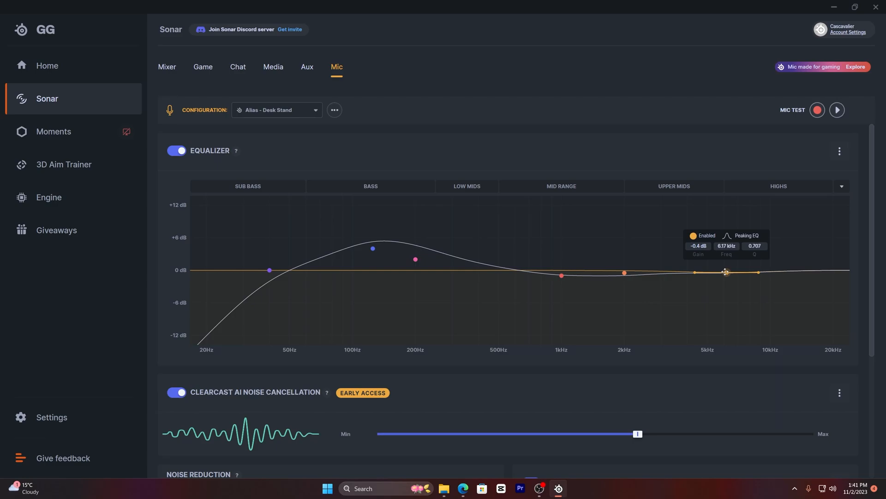
click(276, 110)
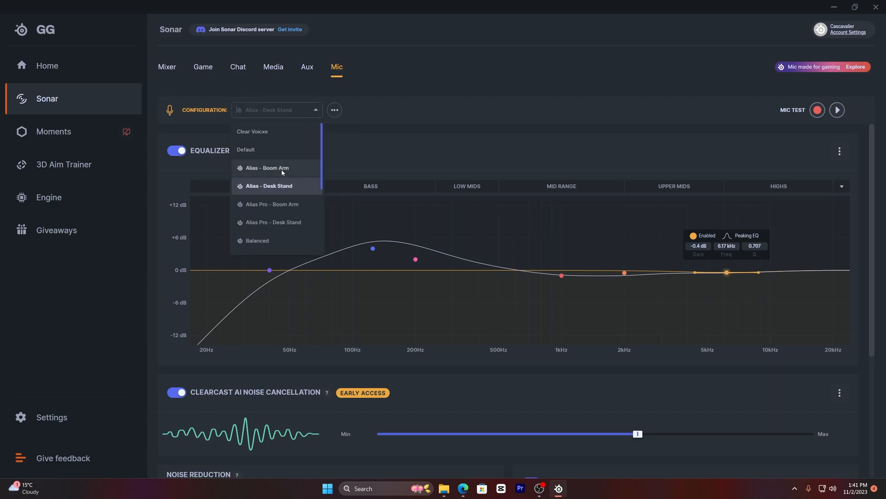
Step: Compare the Alias Pro Boom Arm and Desk Stand, Balanced and Broadcast High Pitch presets
click(271, 204)
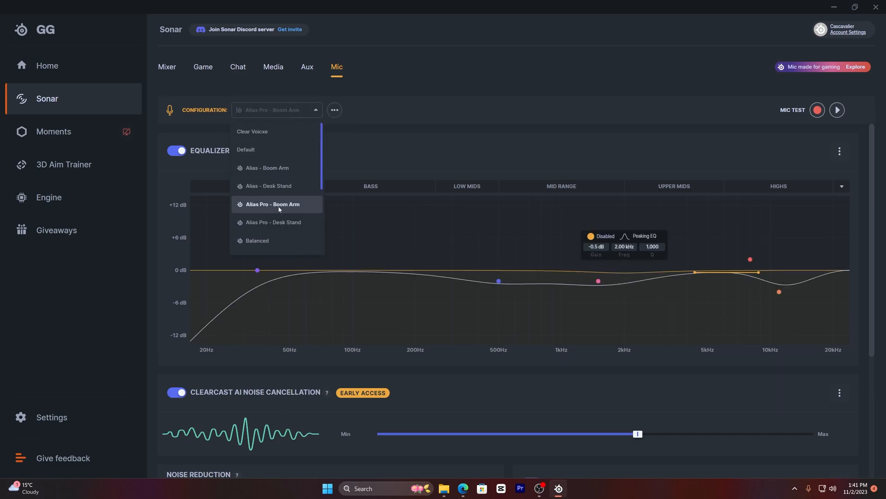
click(274, 222)
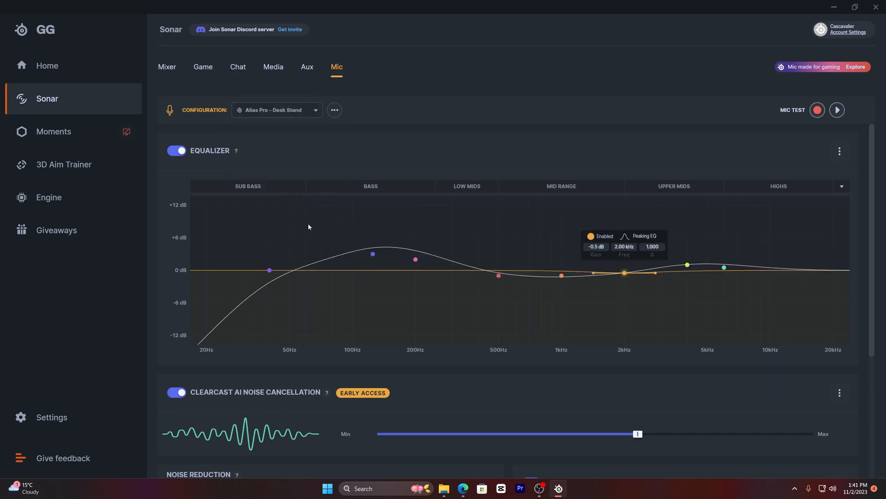
click(277, 110)
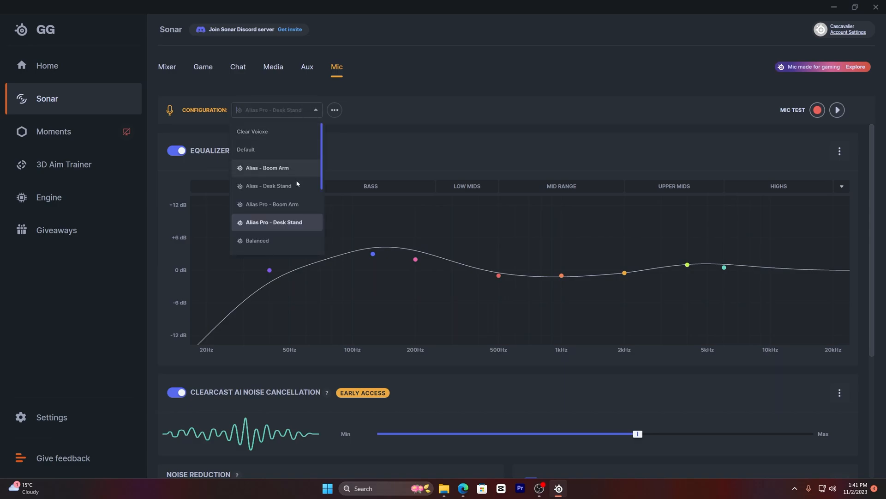
click(256, 240)
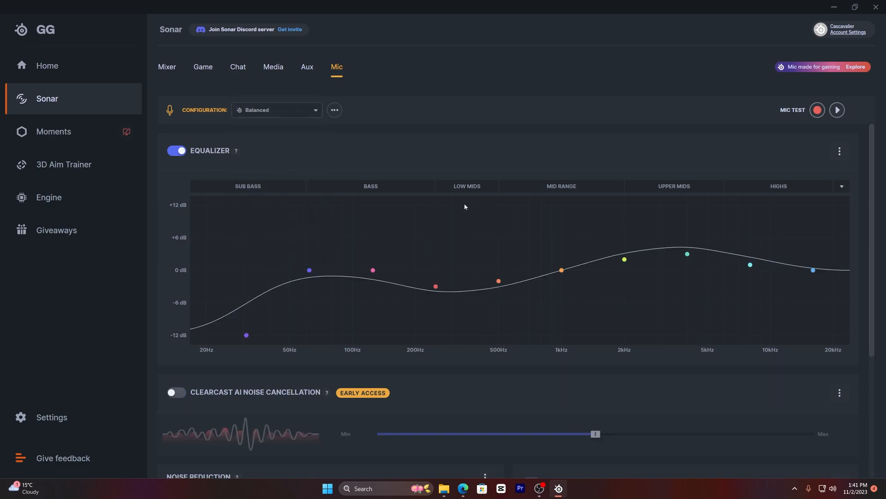
scroll(down, 3)
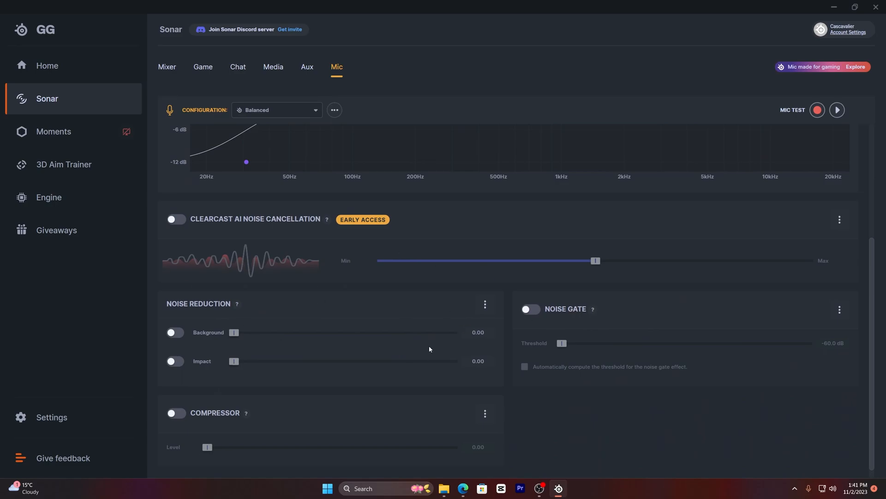
click(276, 110)
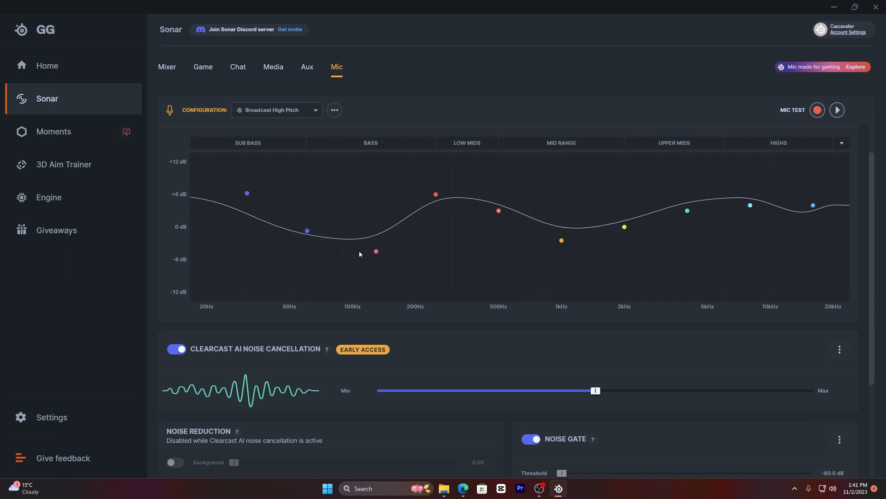
scroll(down, 3)
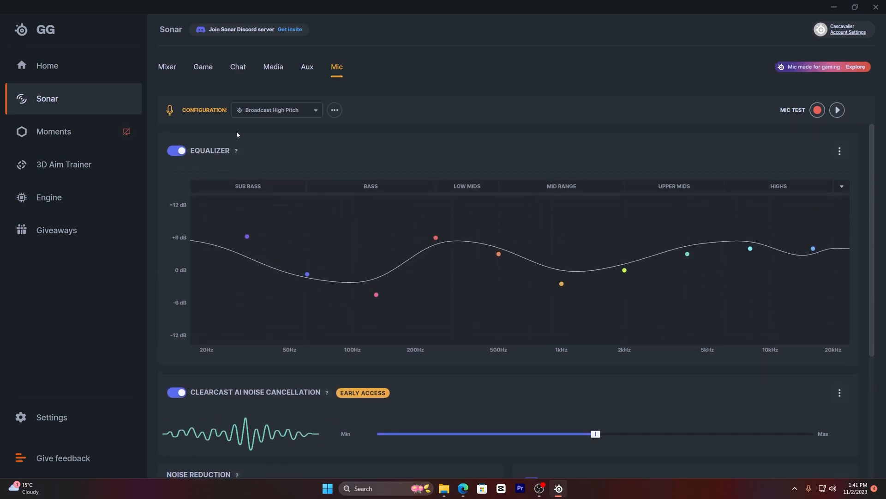
Step: Try Broadcast Low Pitch and Clarity High Pitch, then leave Deep Voice applied
click(276, 110)
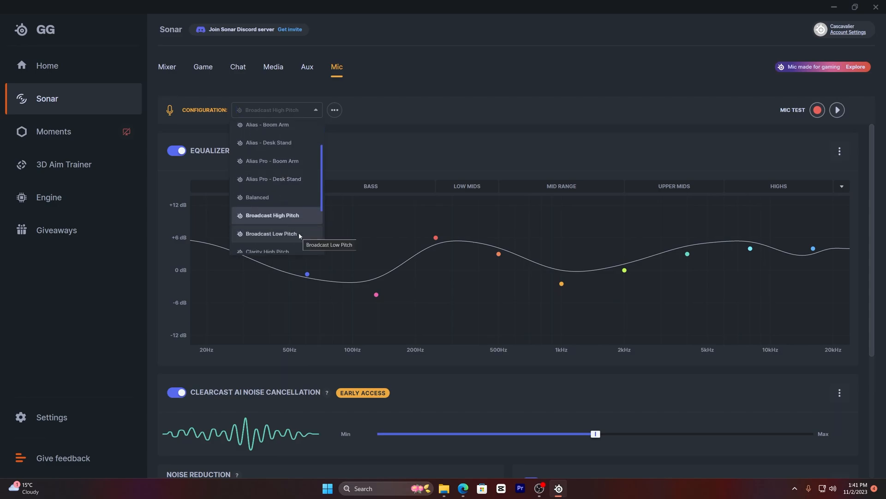
click(271, 234)
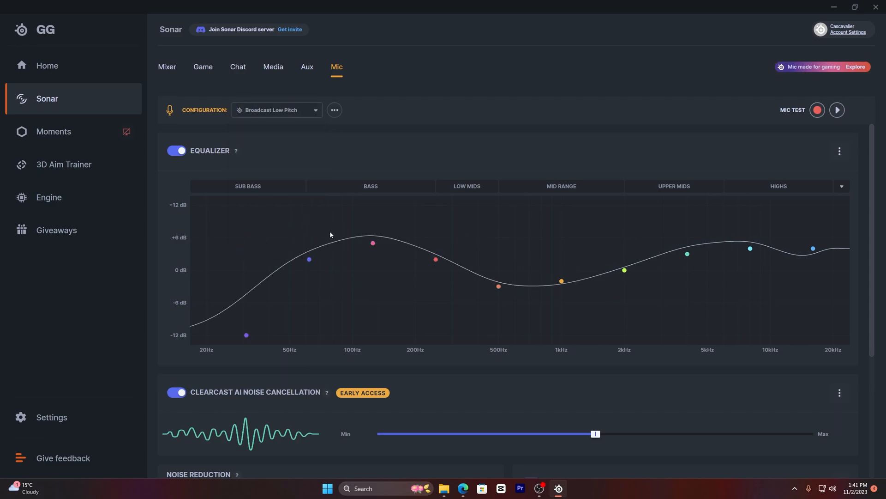
click(276, 110)
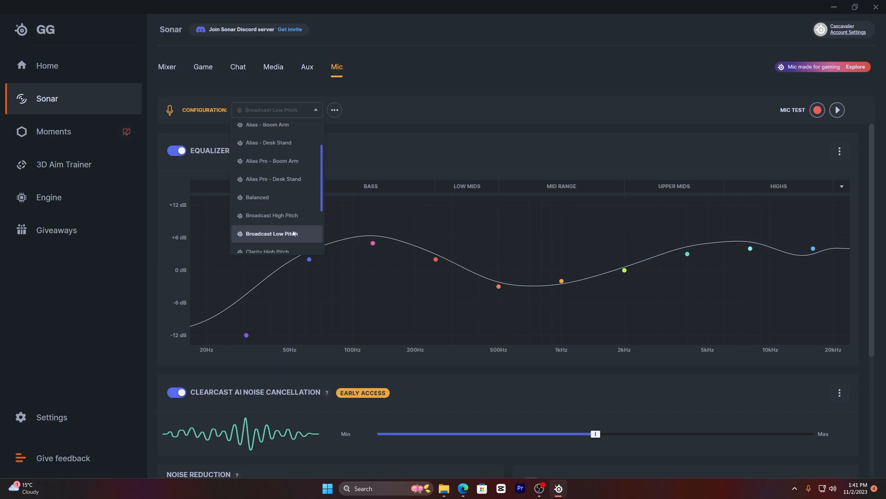
click(268, 251)
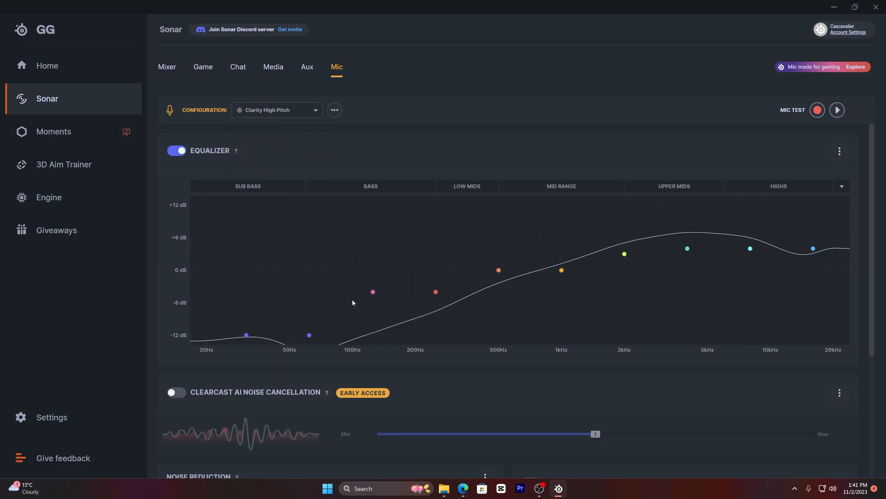
mouse_move(277, 110)
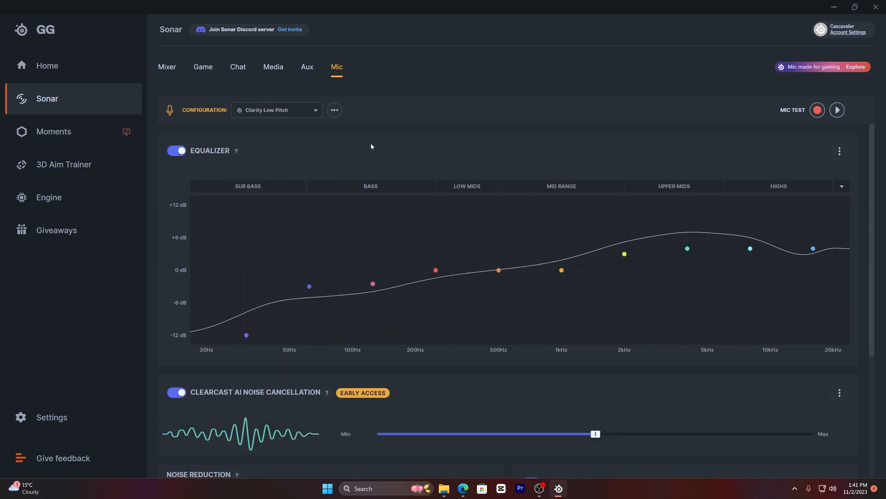
click(276, 110)
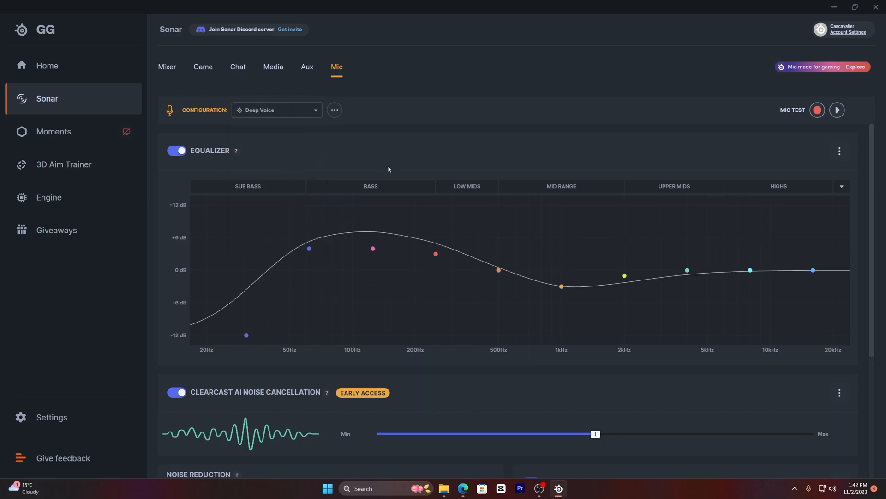
mouse_move(277, 190)
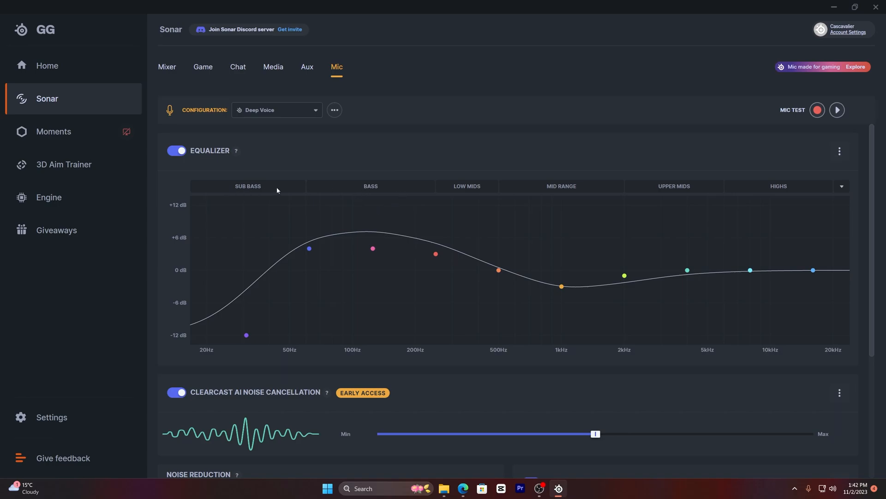
mouse_move(340, 188)
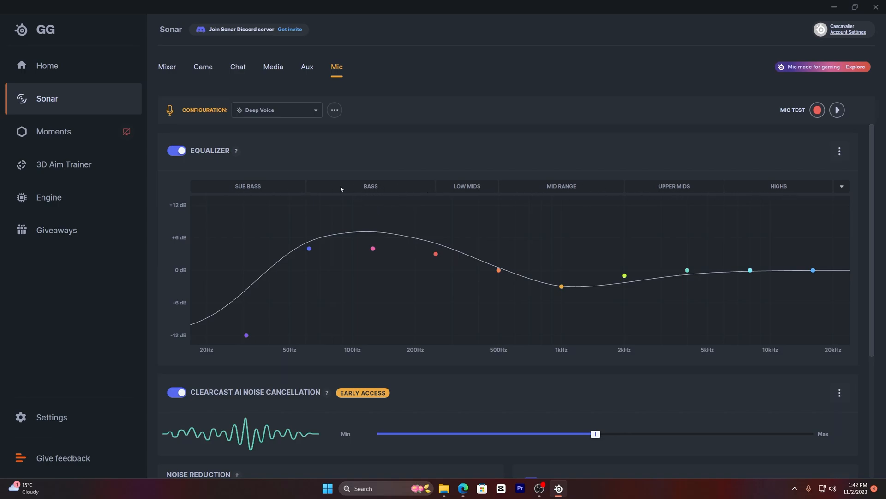
mouse_move(372, 192)
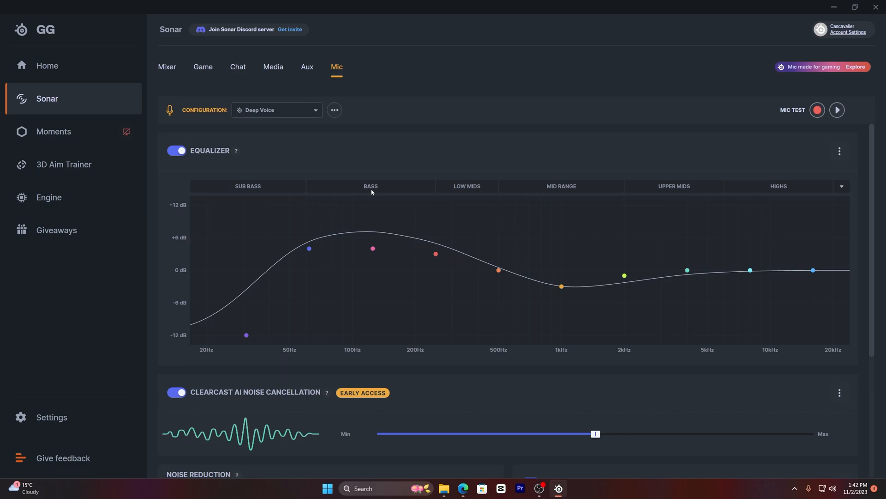
mouse_move(314, 155)
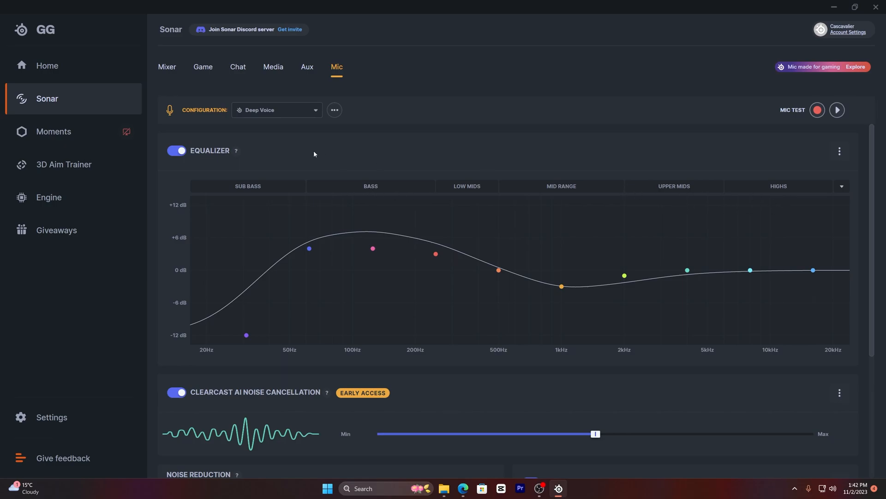
mouse_move(286, 224)
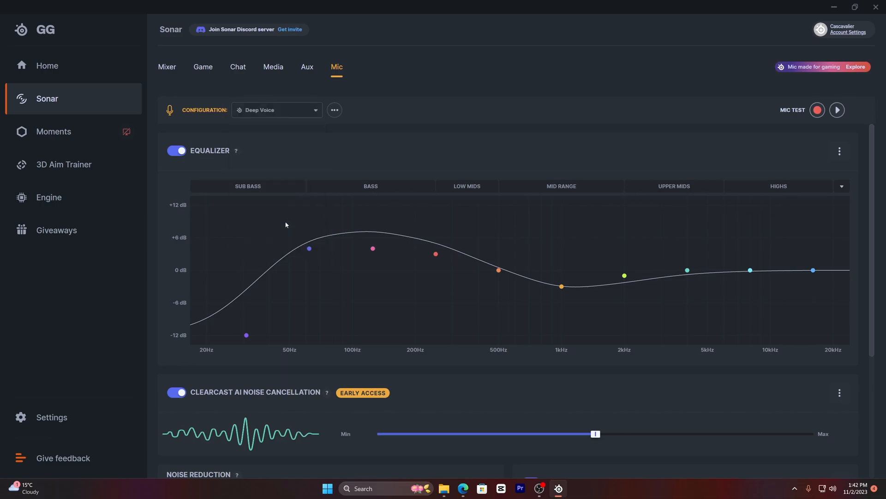
click(276, 110)
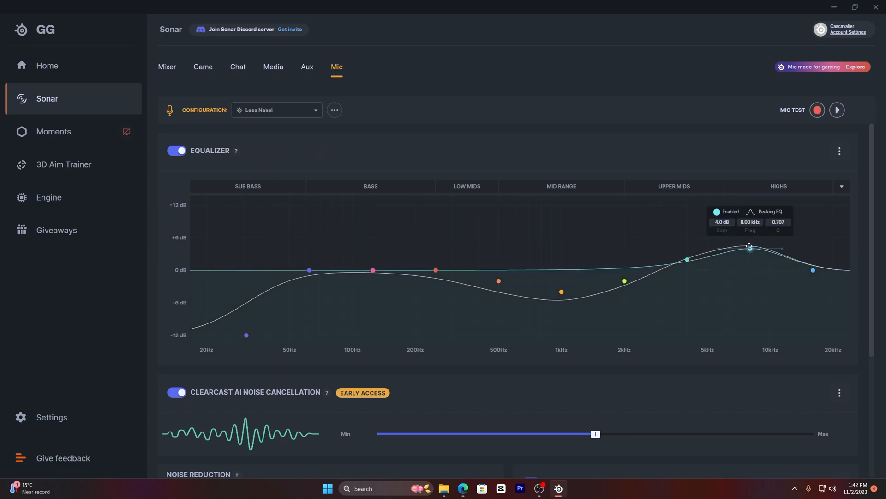
mouse_move(768, 217)
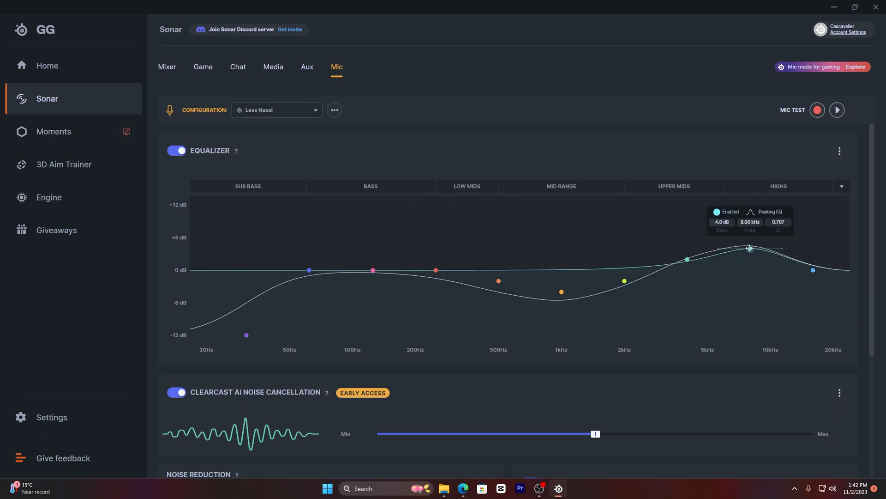
drag(748, 248, 687, 259)
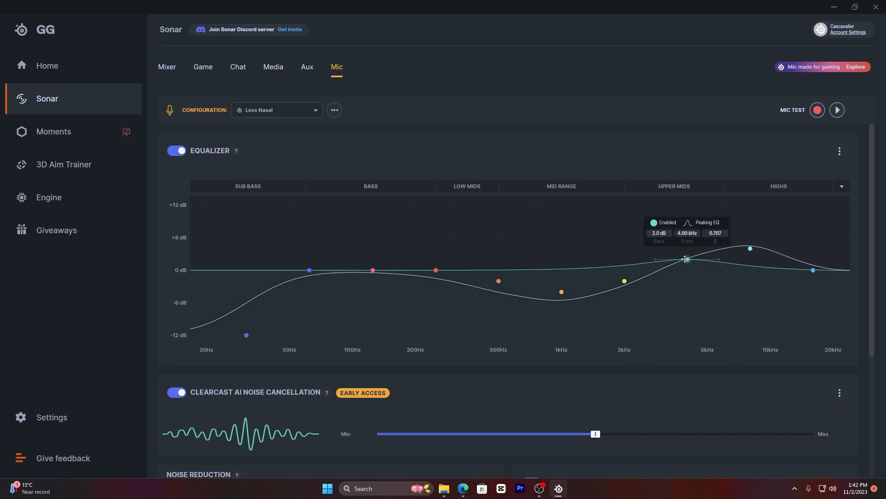
click(276, 110)
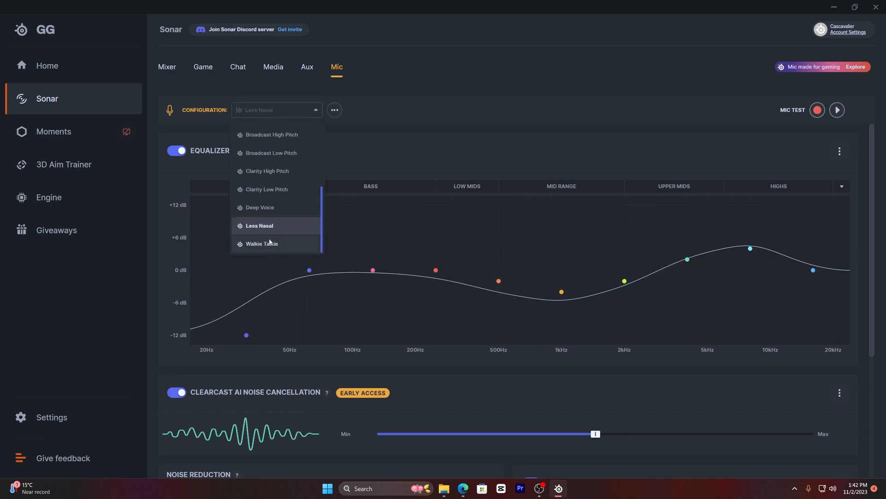
click(261, 243)
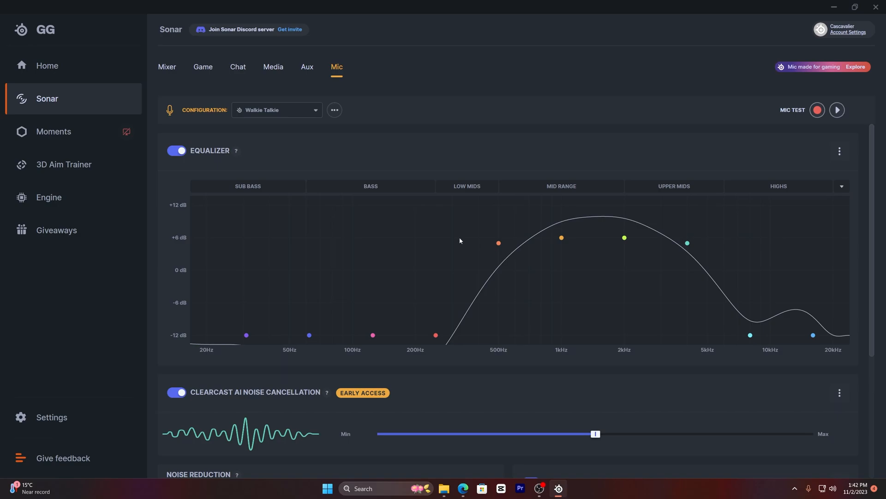
mouse_move(275, 112)
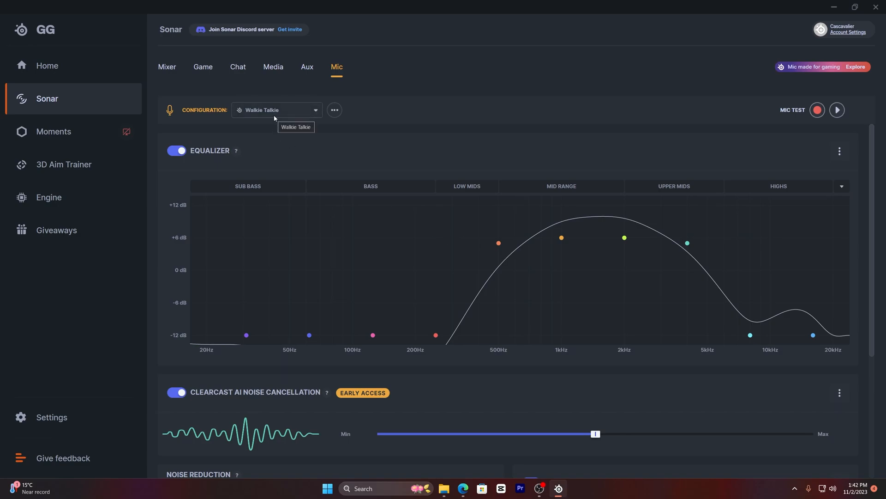
Step: Browse the configuration options menu, visit OBS briefly, and return with Alias Pro - Desk Stand selected
click(277, 110)
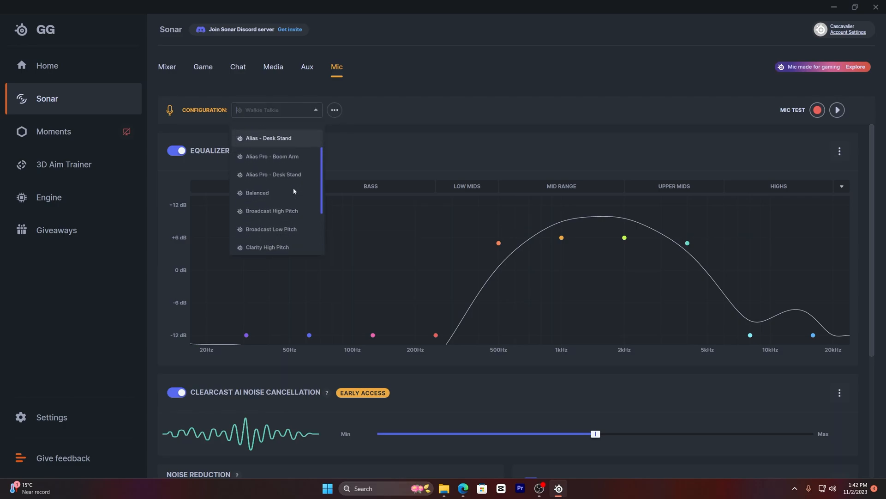
click(335, 110)
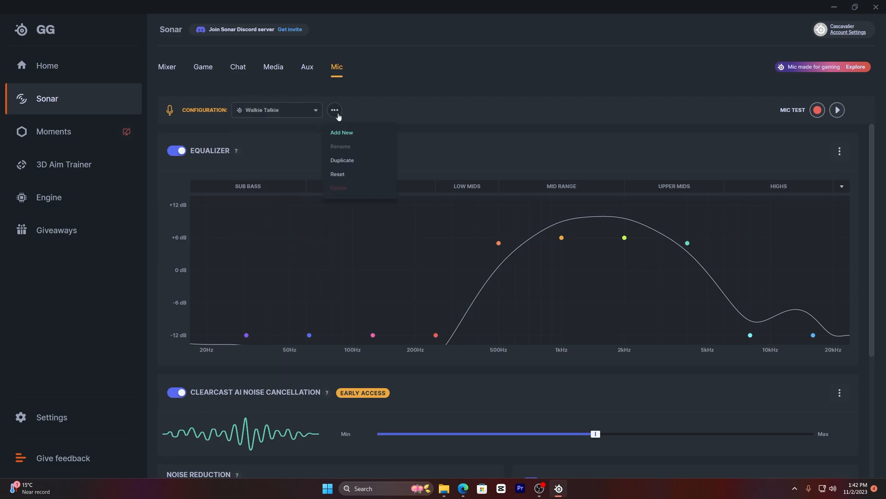
mouse_move(358, 176)
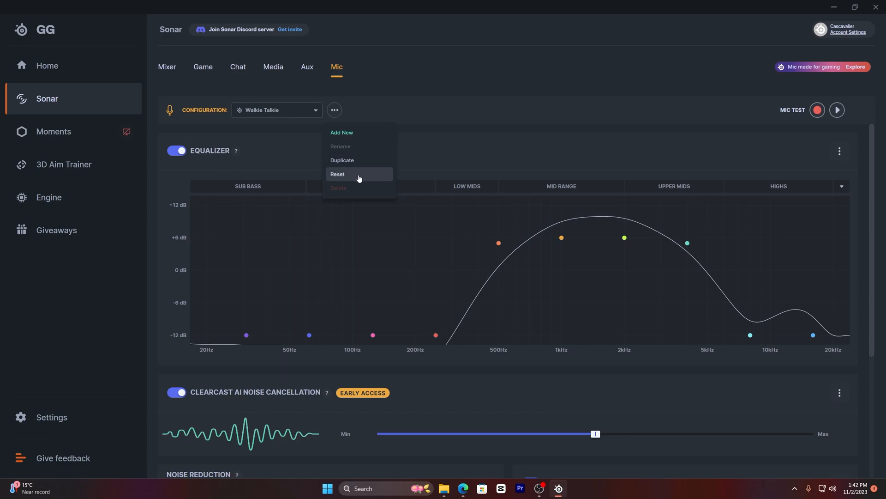
mouse_move(295, 110)
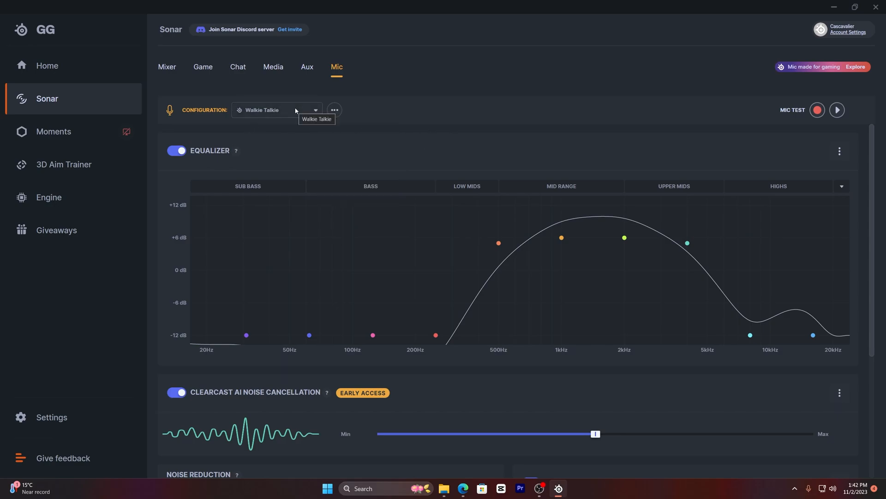
click(277, 110)
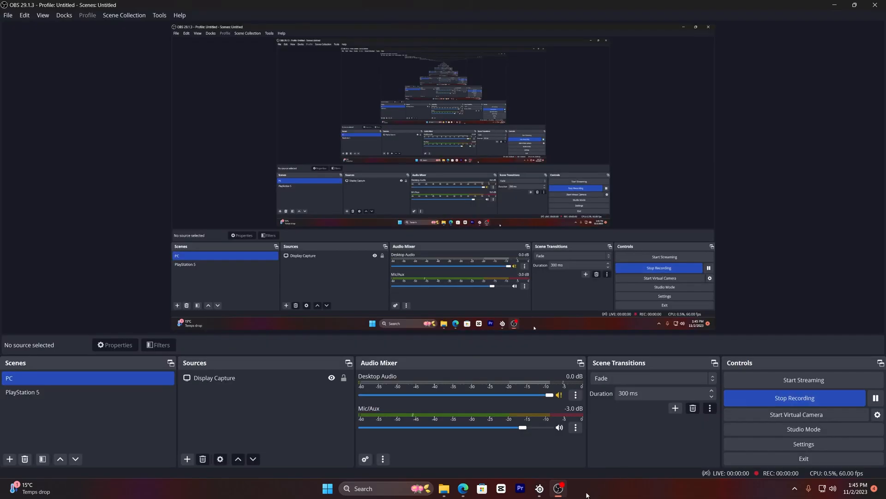
click(539, 488)
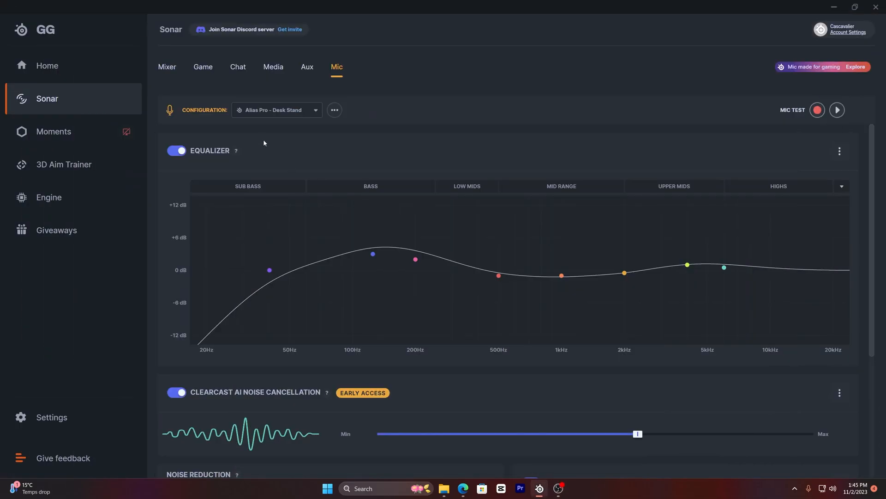
mouse_move(188, 53)
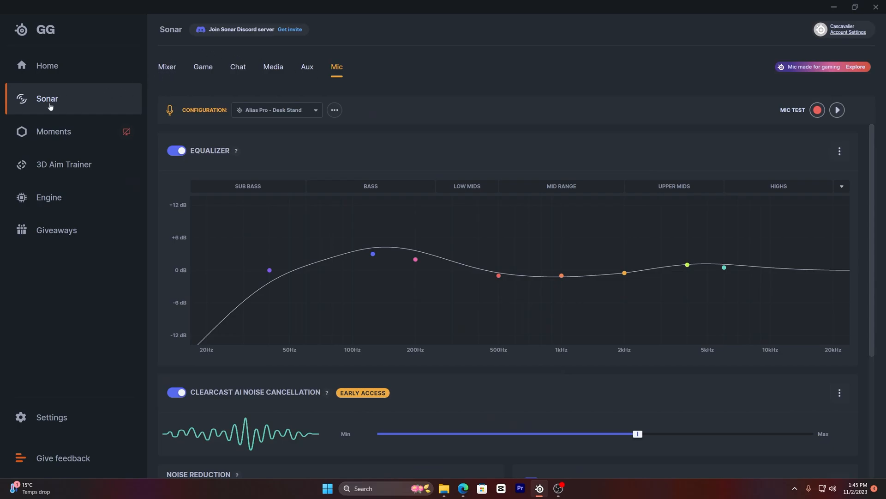
Step: Route the Sonar Mic channel to the Arctis headset microphone and return to the Mic page
click(167, 66)
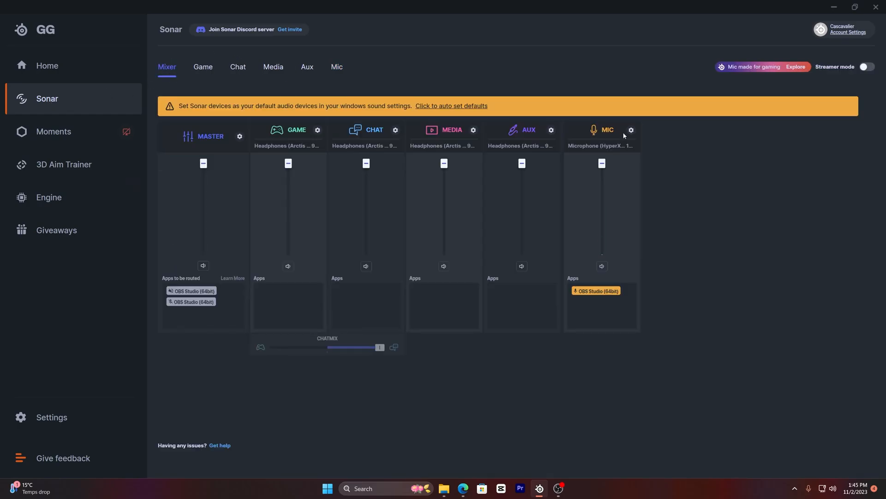
click(630, 131)
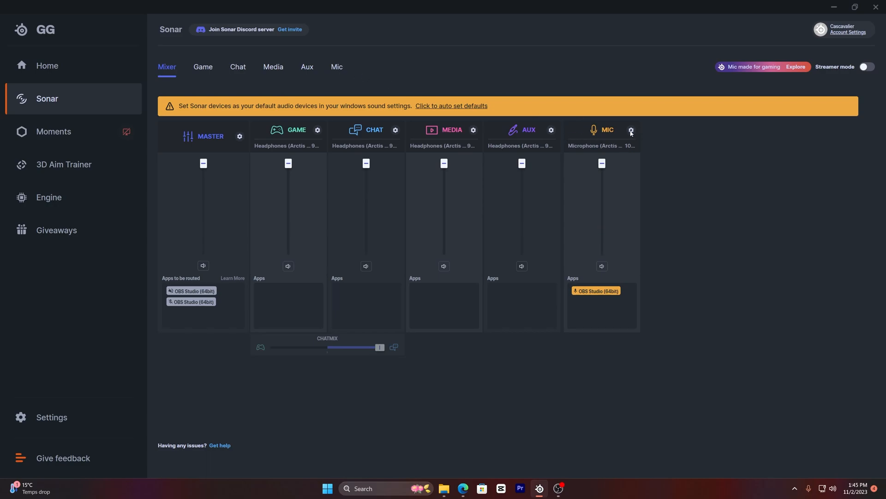
mouse_move(288, 96)
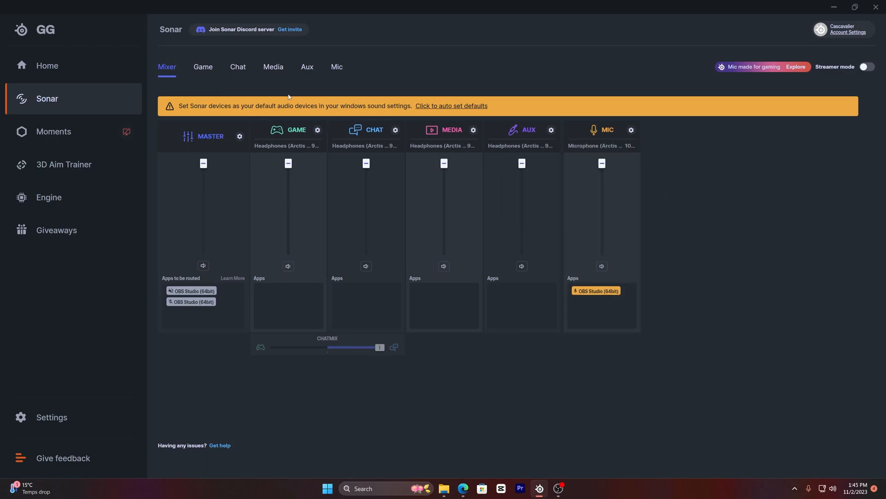
click(337, 67)
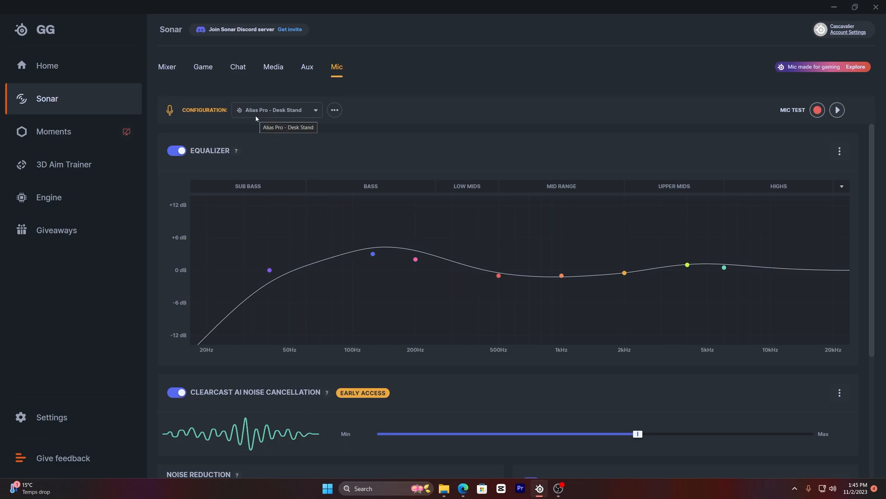
mouse_move(284, 126)
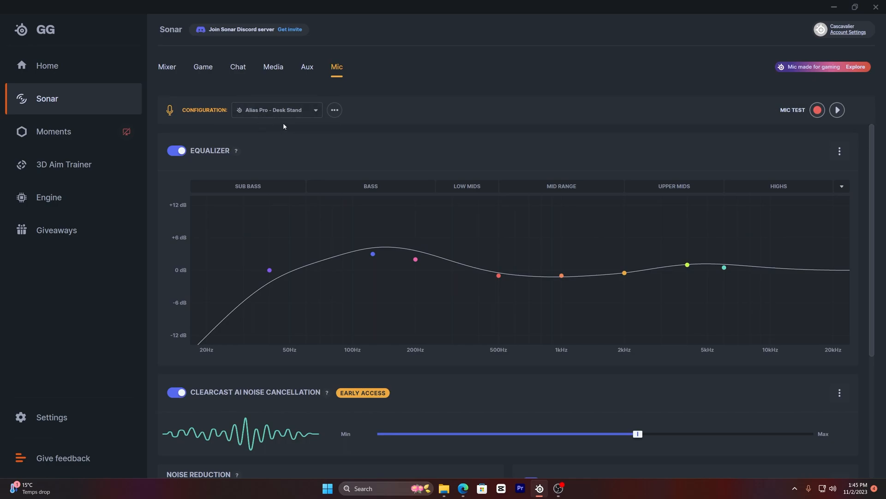
Step: Compare the Default and Alias Pro - Desk Stand presets, ending on Broadcast High Pitch
click(276, 110)
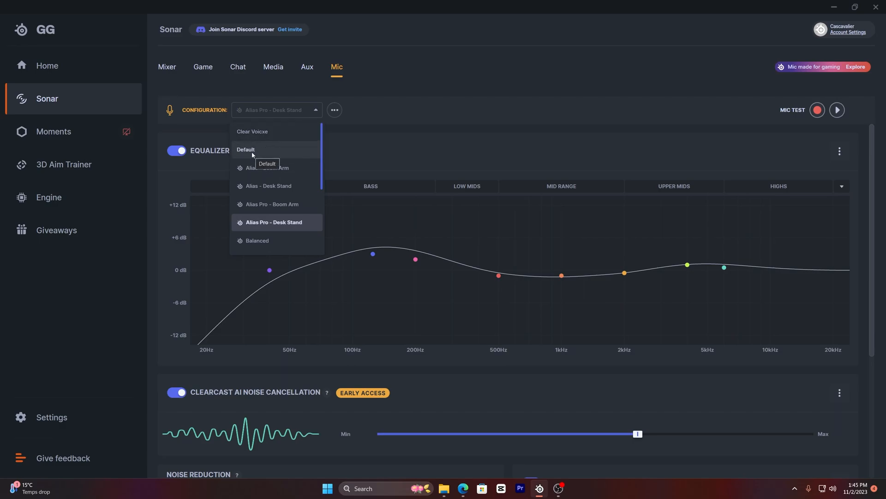
click(245, 150)
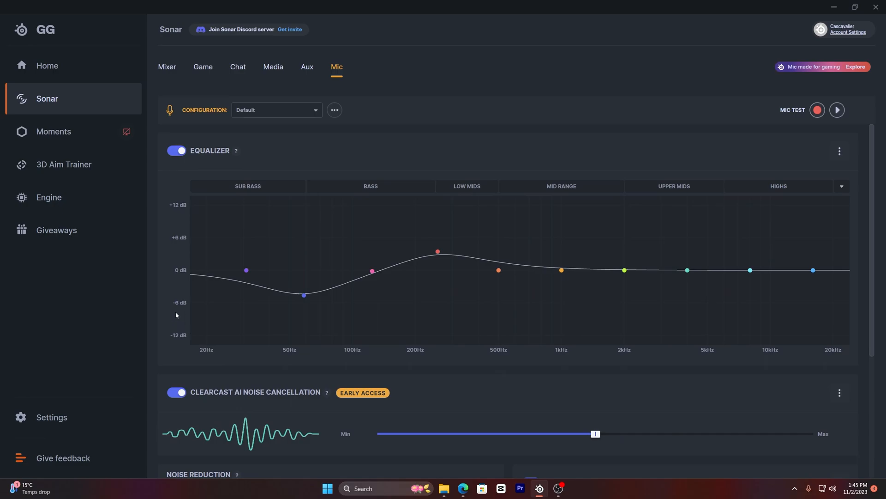
mouse_move(792, 114)
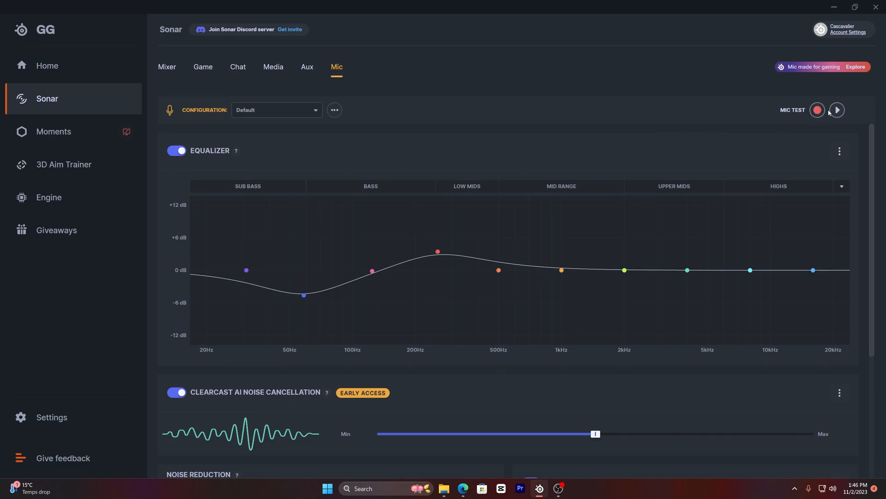
mouse_move(288, 168)
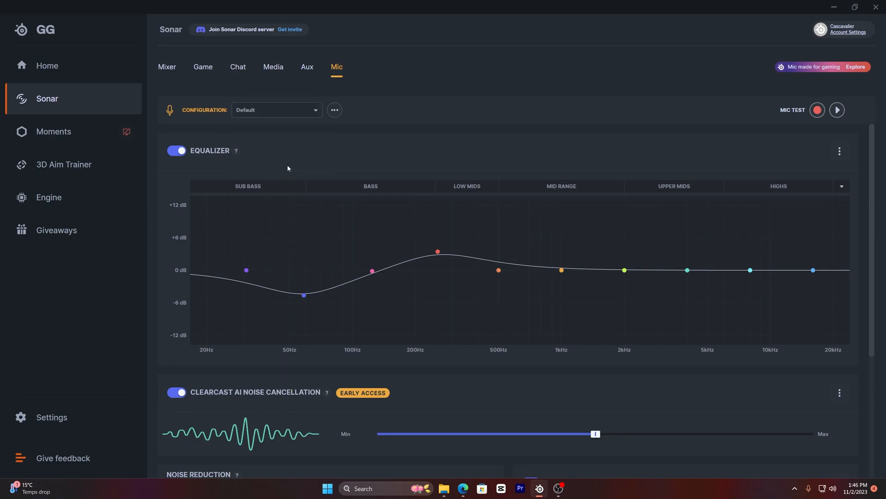
click(276, 110)
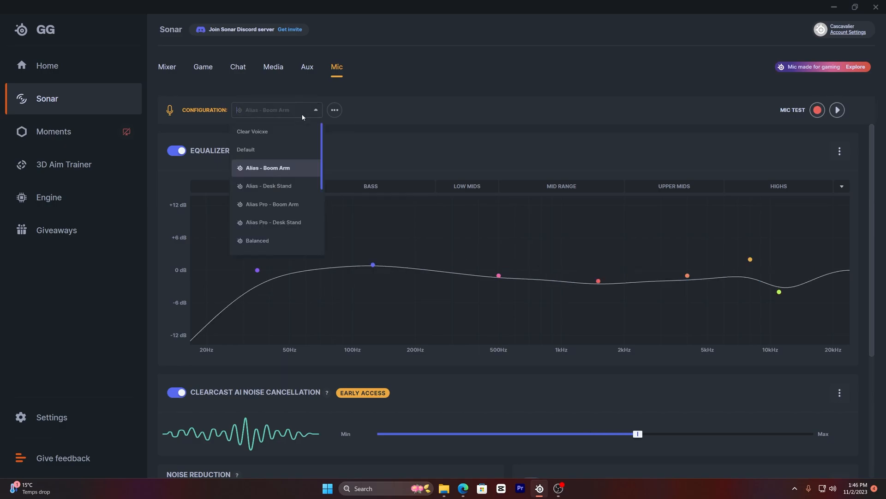
click(268, 186)
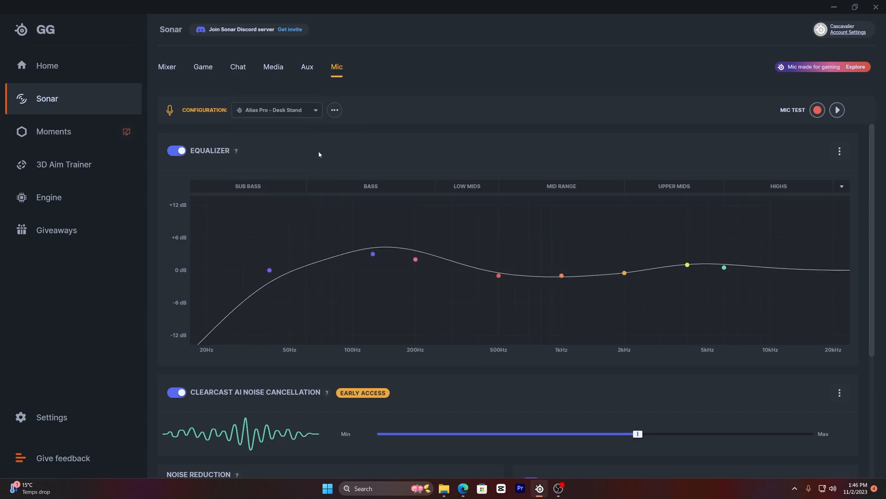
click(277, 110)
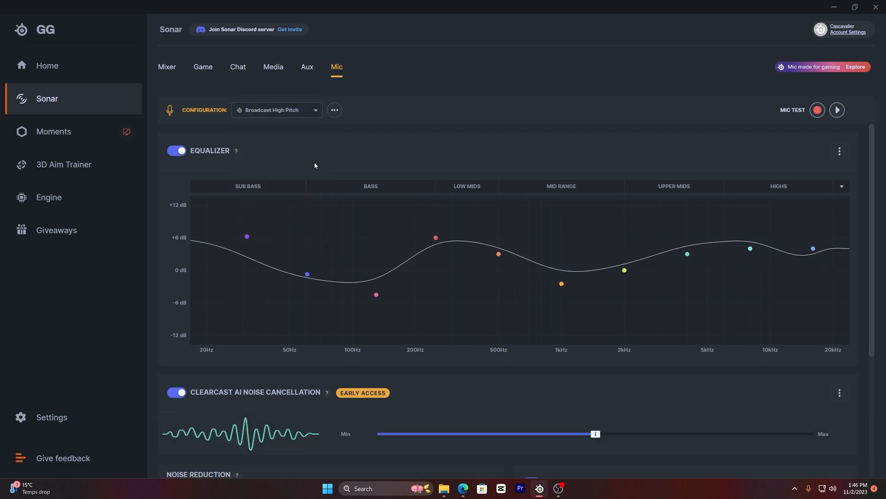
Step: Step through the Broadcast Low Pitch, Clarity High Pitch and Clarity Low Pitch presets
click(276, 110)
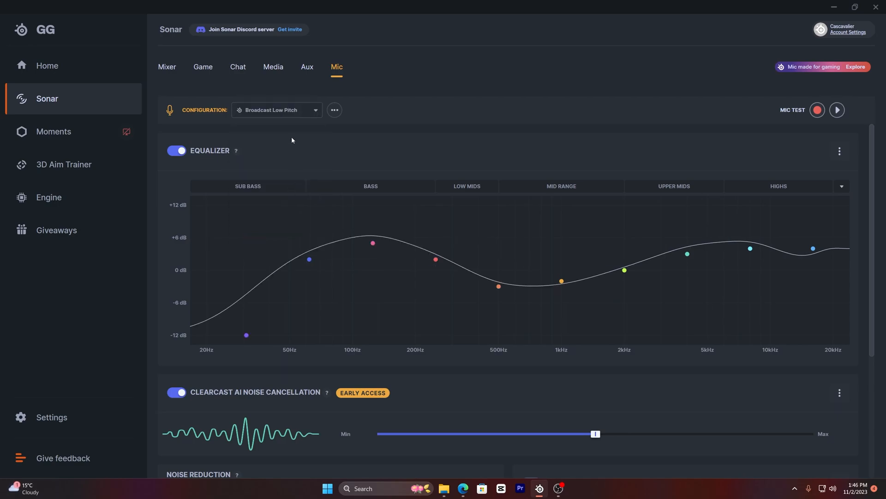
click(276, 110)
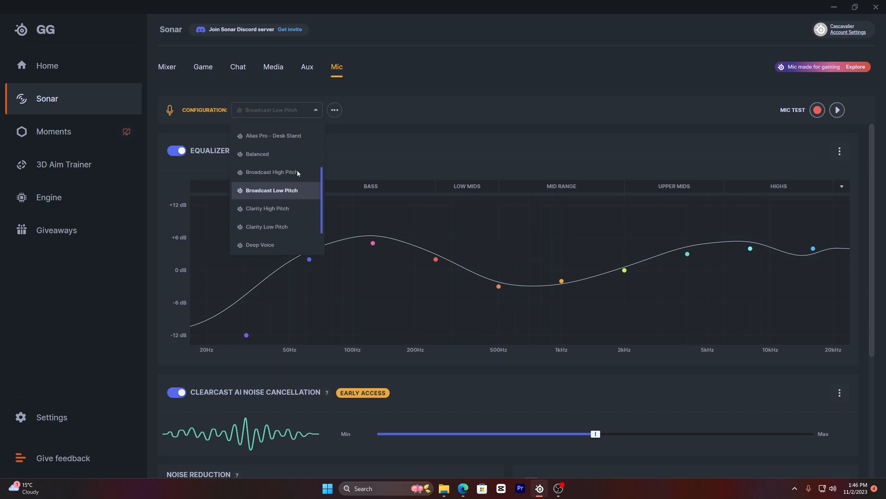
click(265, 208)
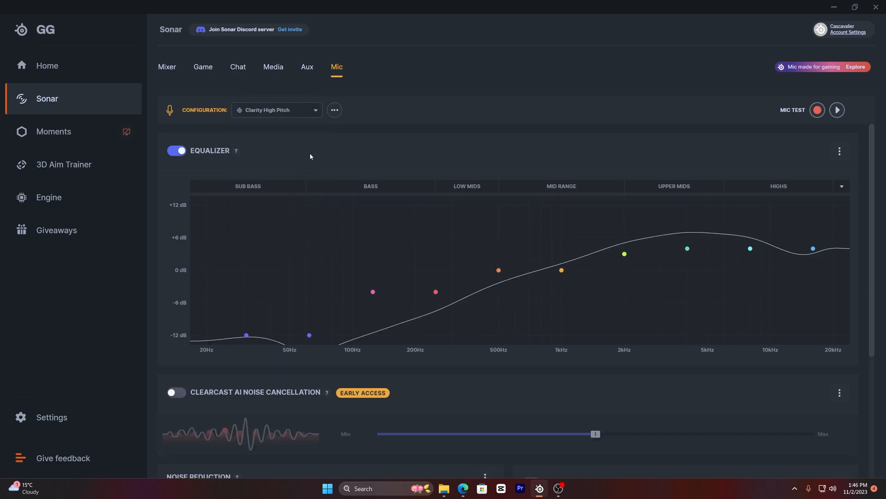
click(276, 110)
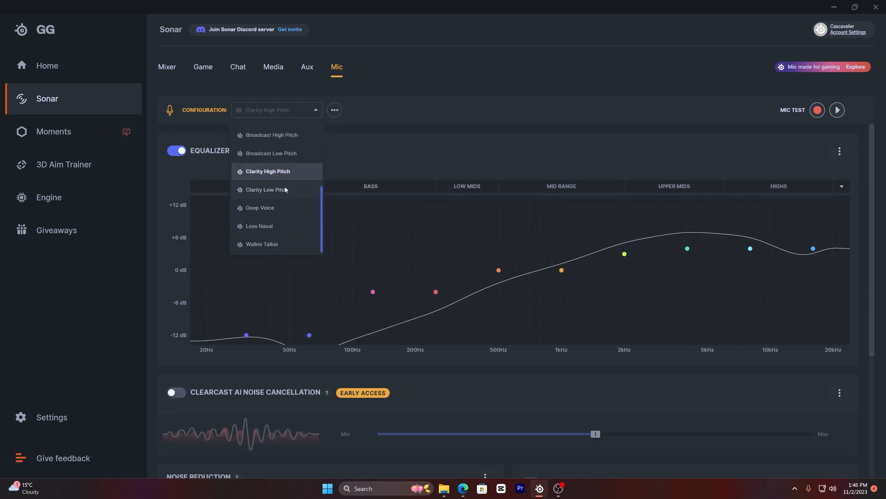
click(264, 189)
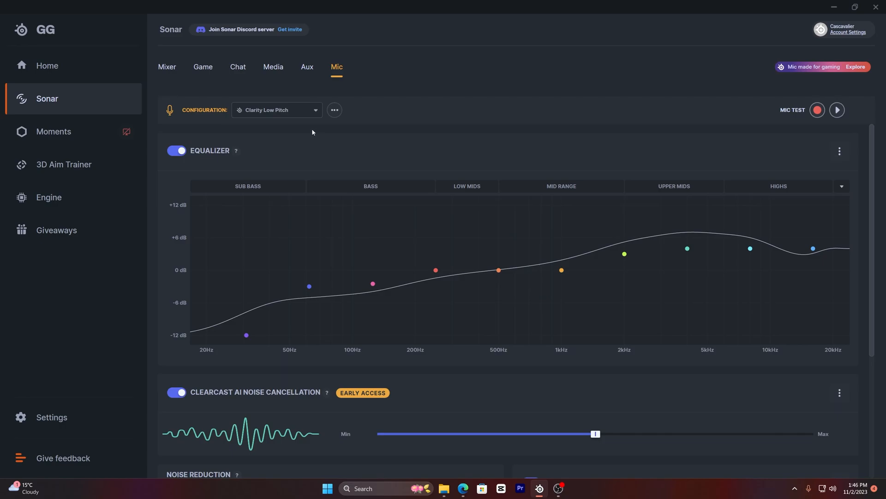
Step: Try Deep Voice and Less Nasal, then leave the Walkie Talkie preset applied
click(276, 110)
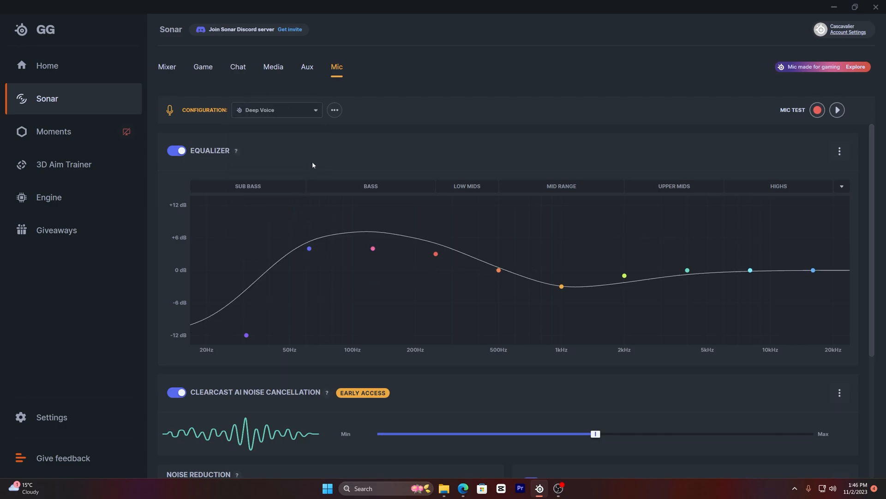
click(276, 109)
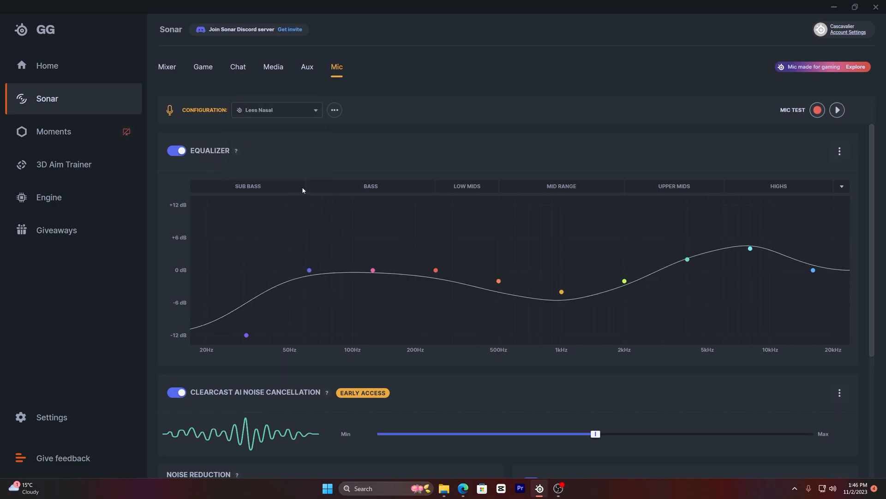
click(277, 110)
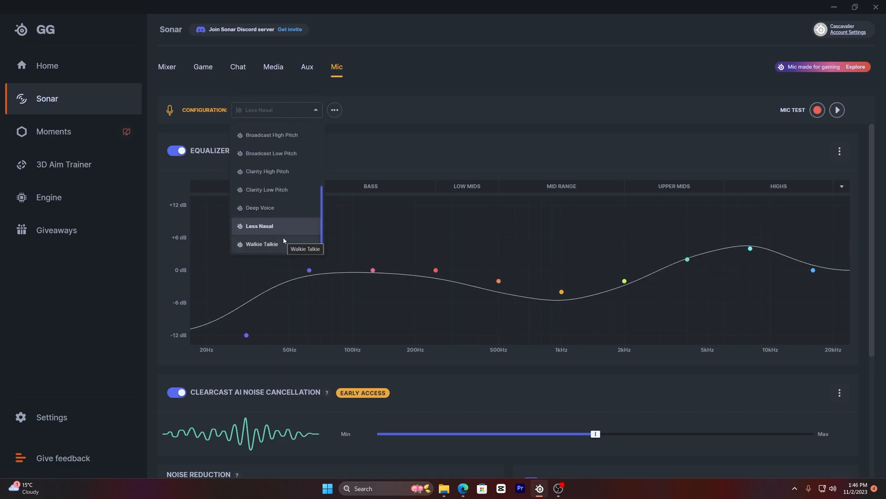
click(262, 243)
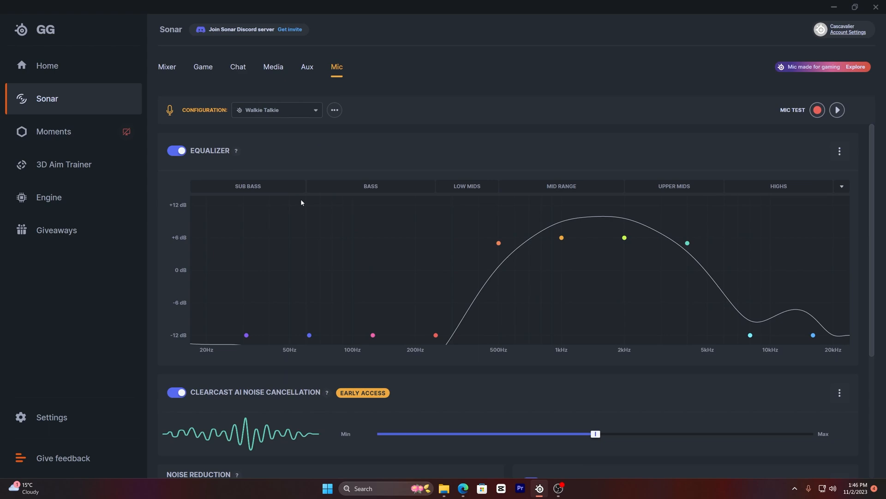